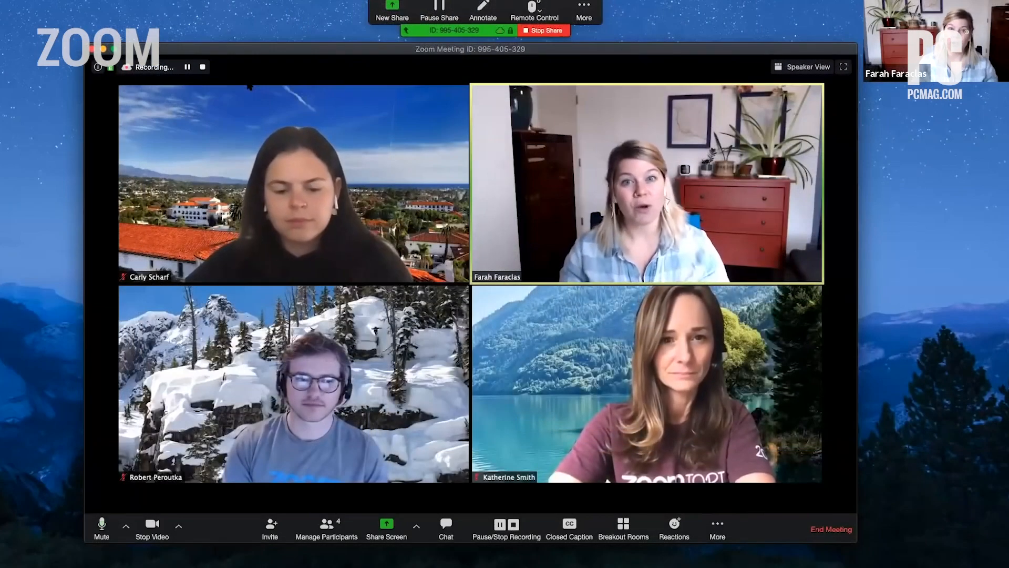
- End the meeting and return to the Zoom home screen
{"action": "left_click", "coordinate": [830, 529]}
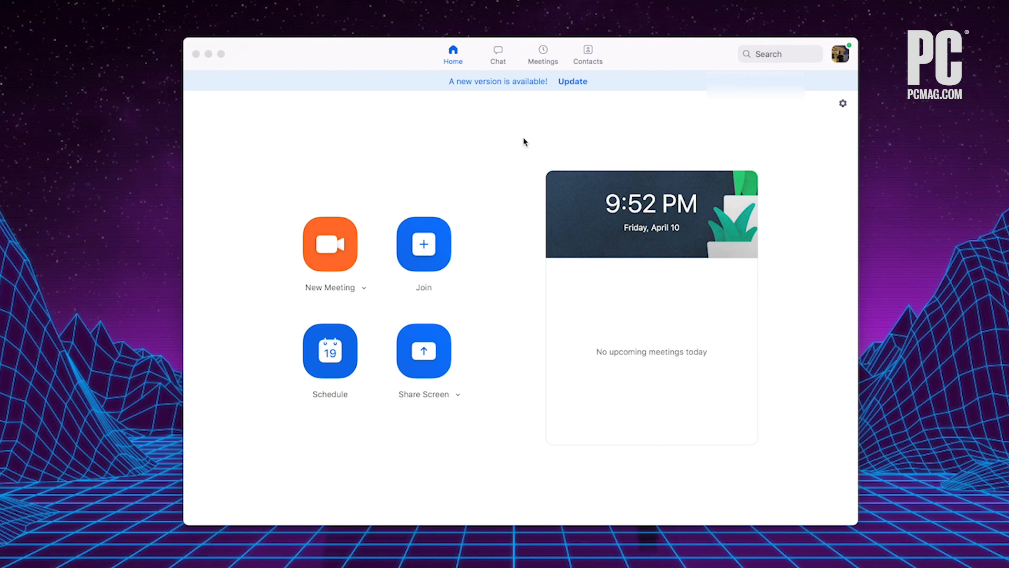
{"action": "mouse_move", "coordinate": [840, 61]}
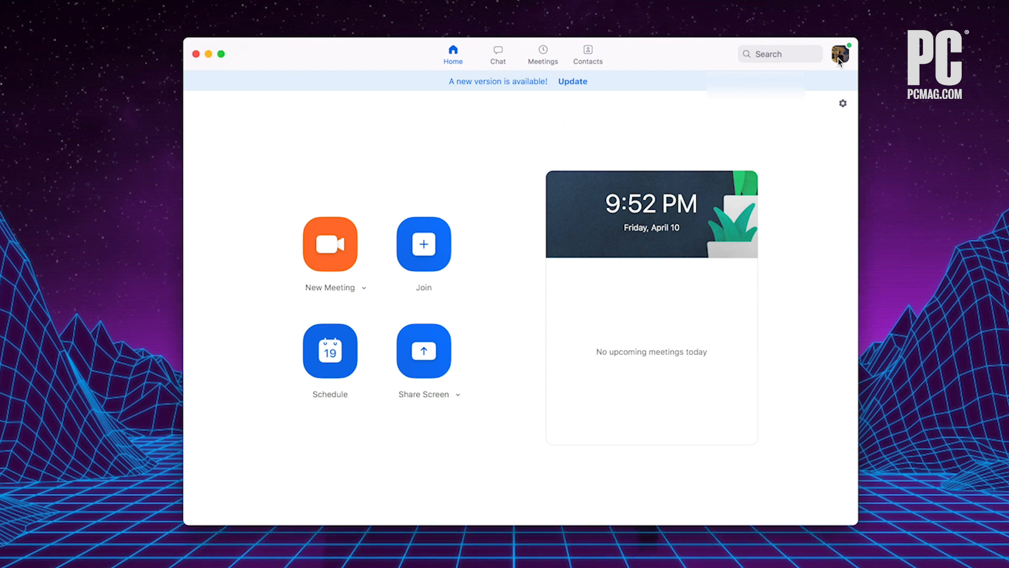
- Reach Settings from the profile menu and choose Built-in Microphone as the audio input
{"action": "left_click", "coordinate": [842, 103]}
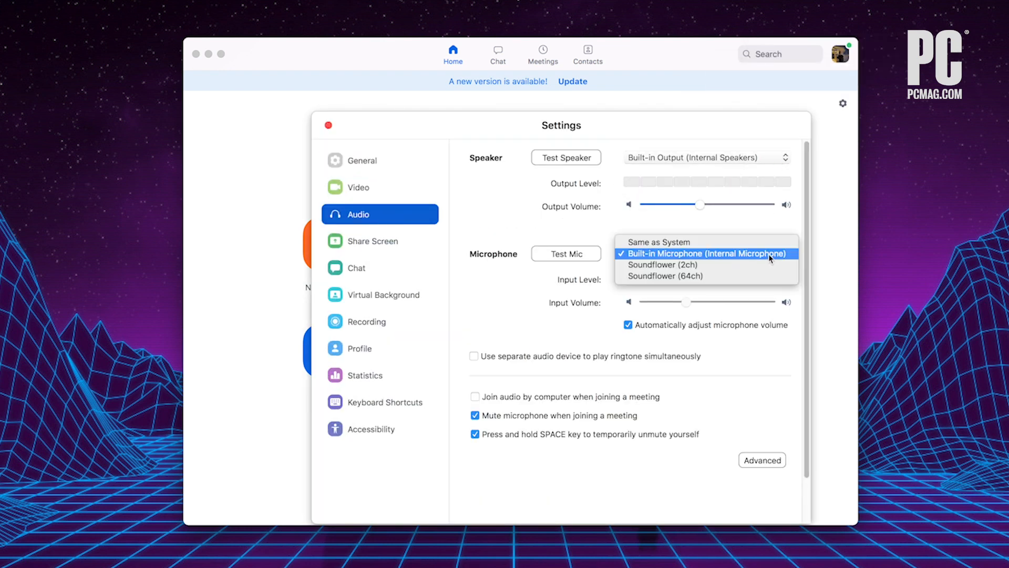
{"action": "left_click", "coordinate": [358, 187]}
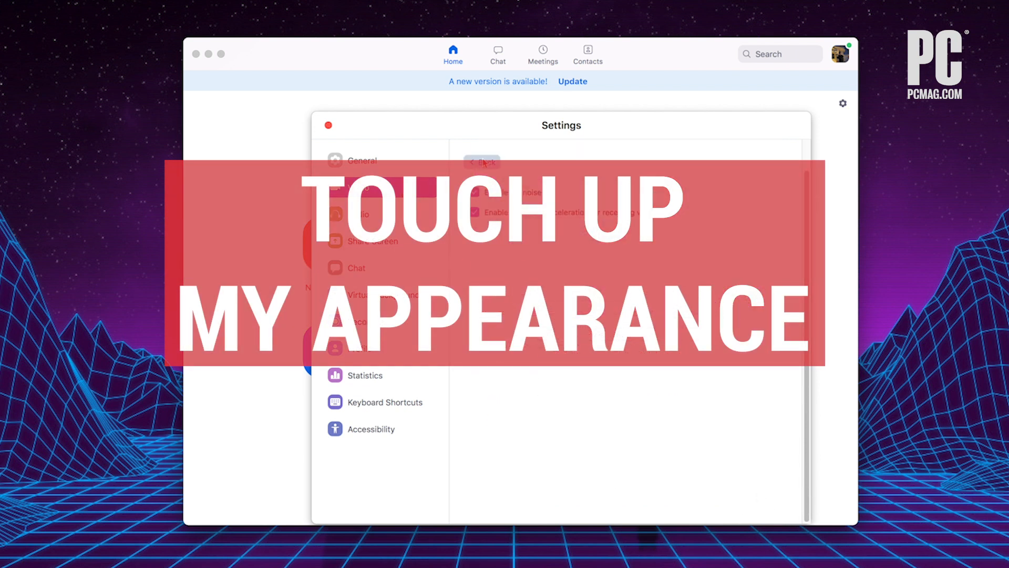
- In the Video settings enable HD and Touch up my appearance
{"action": "left_click", "coordinate": [357, 187]}
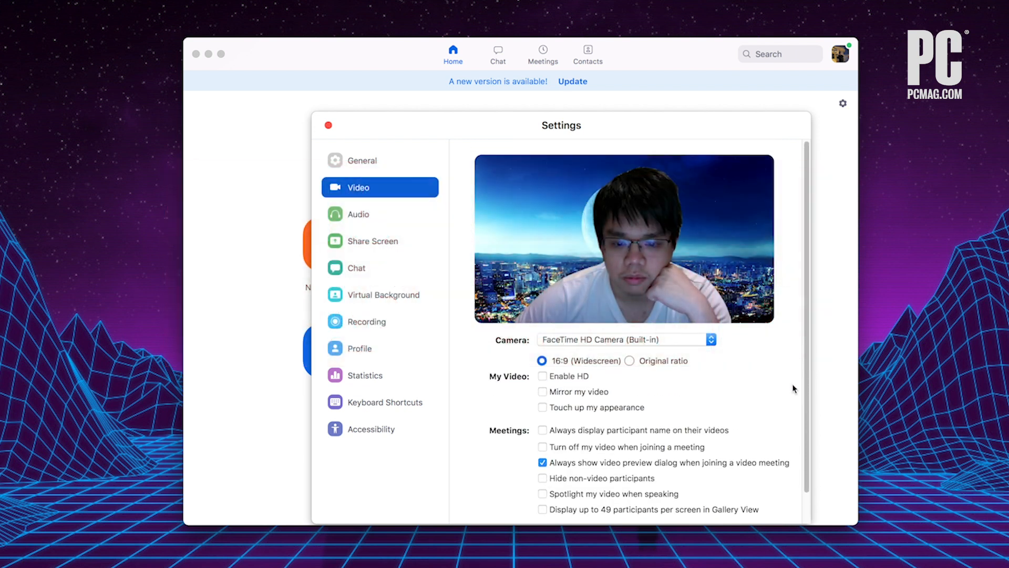
{"action": "left_click", "coordinate": [542, 377]}
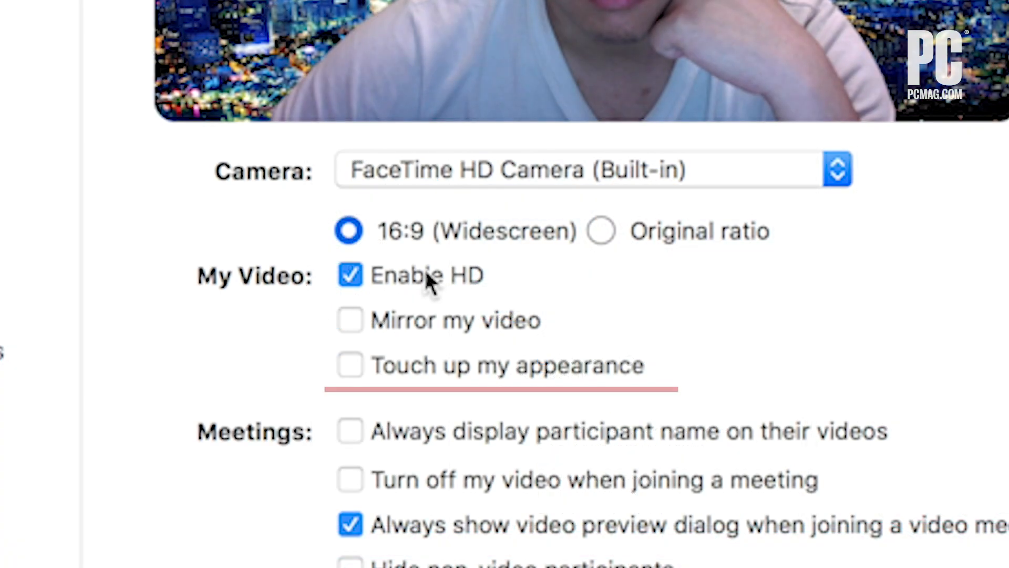
{"action": "left_click", "coordinate": [349, 275]}
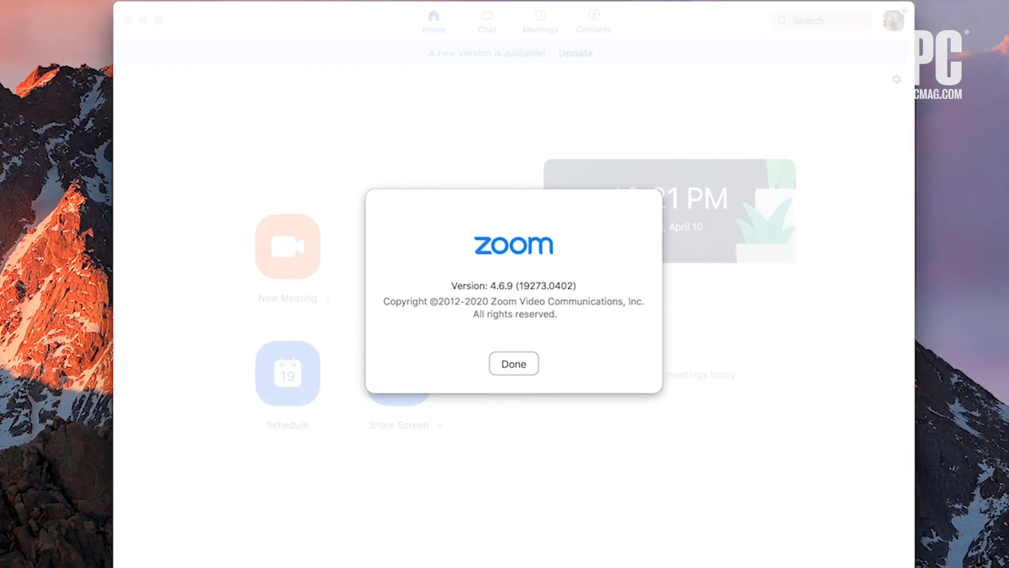
- Dismiss the About window, start a new meeting and reach Video Settings from the Stop Video menu
{"action": "left_click", "coordinate": [513, 364]}
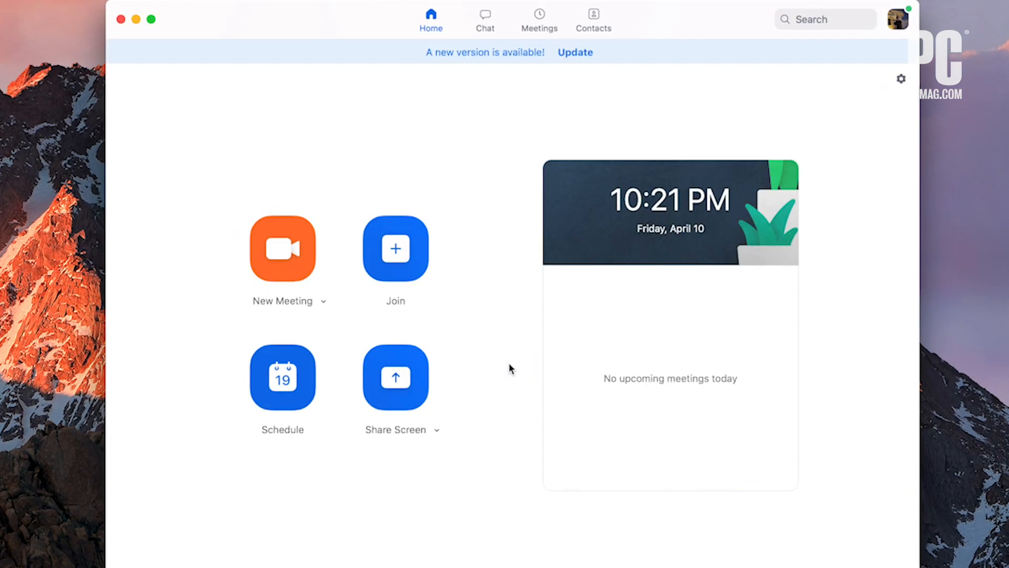
{"action": "left_click", "coordinate": [282, 248]}
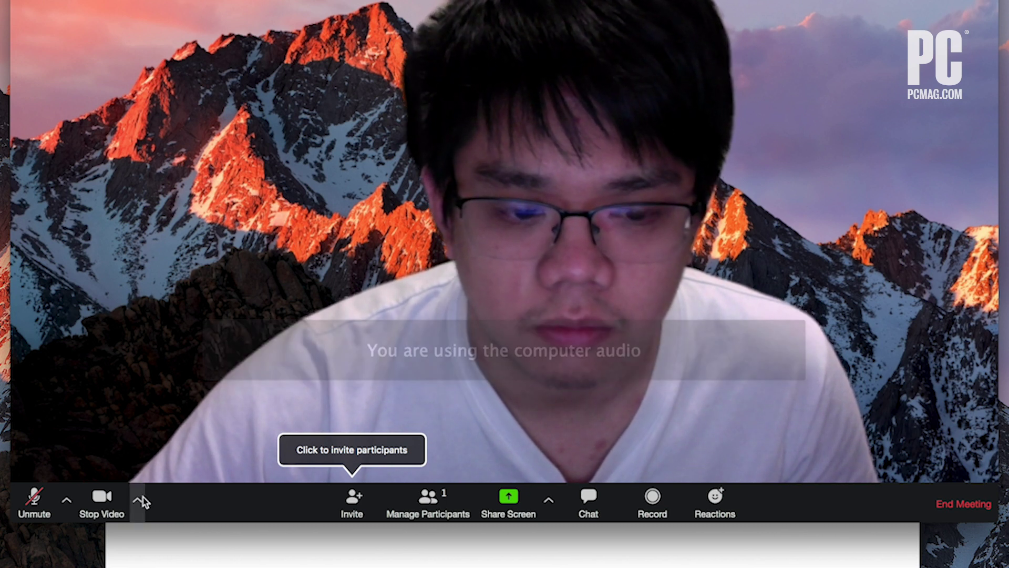
{"action": "left_click", "coordinate": [136, 500]}
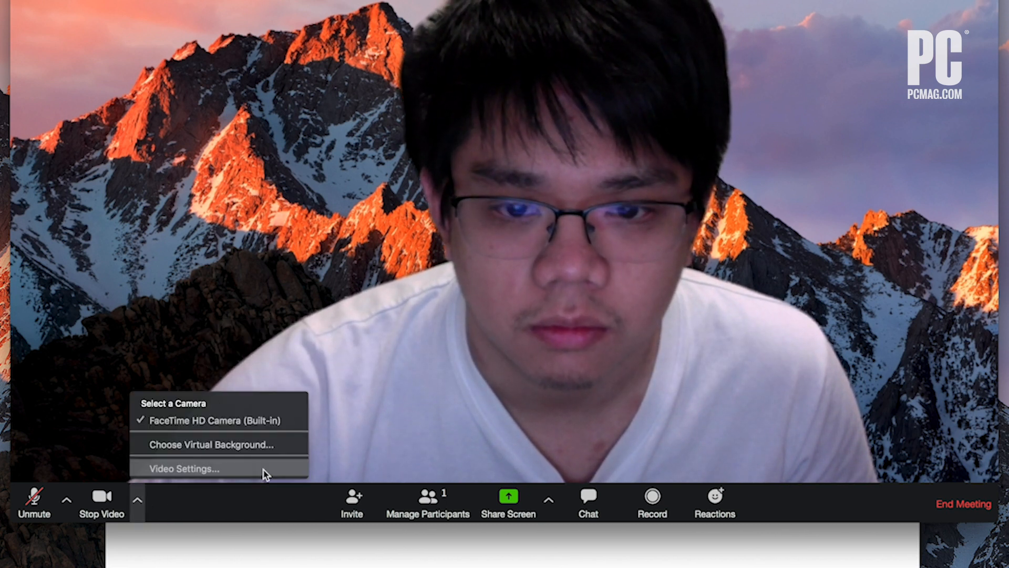
{"action": "left_click", "coordinate": [185, 468]}
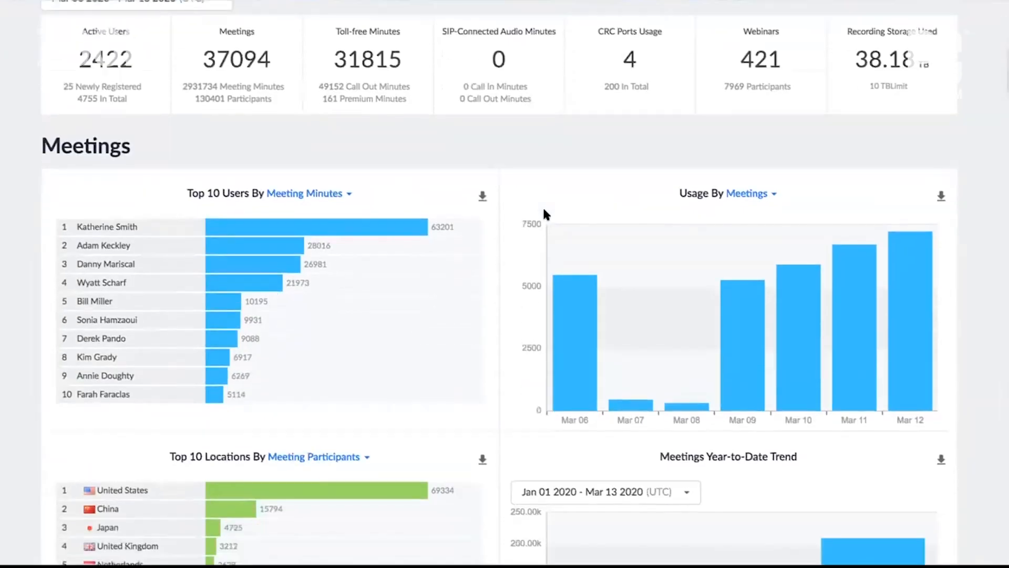
- Scroll through the Dashboard's meeting charts for top users, daily usage and top locations
{"action": "scroll", "scroll_direction": "down", "scroll_amount": 3}
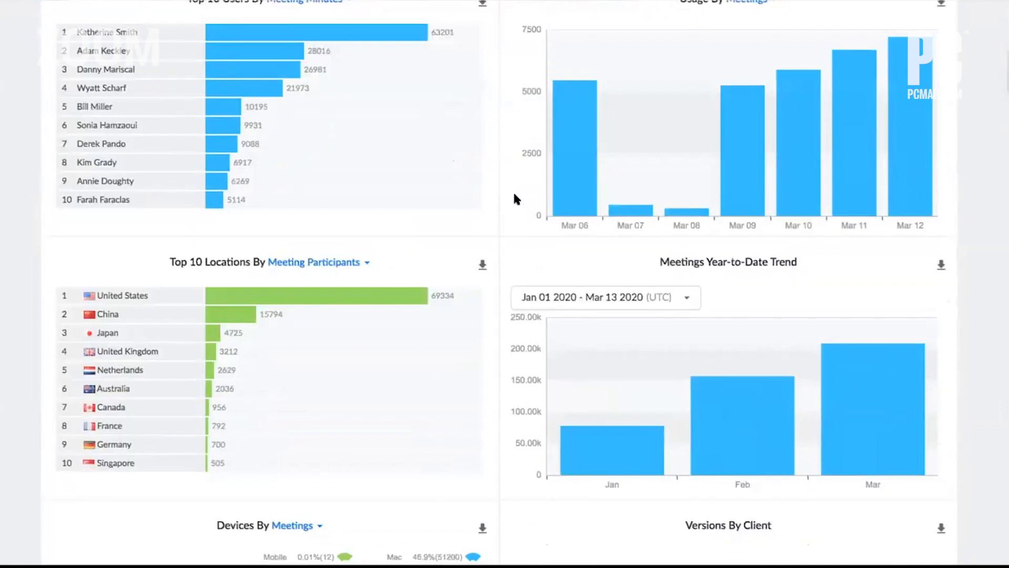
{"action": "scroll", "scroll_direction": "up", "scroll_amount": 3}
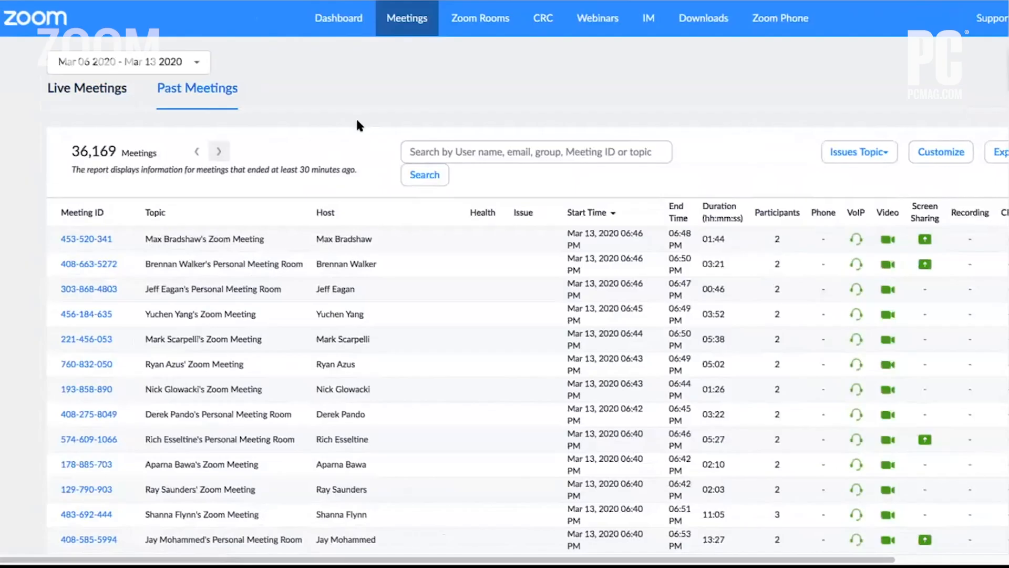
{"action": "mouse_move", "coordinate": [505, 152]}
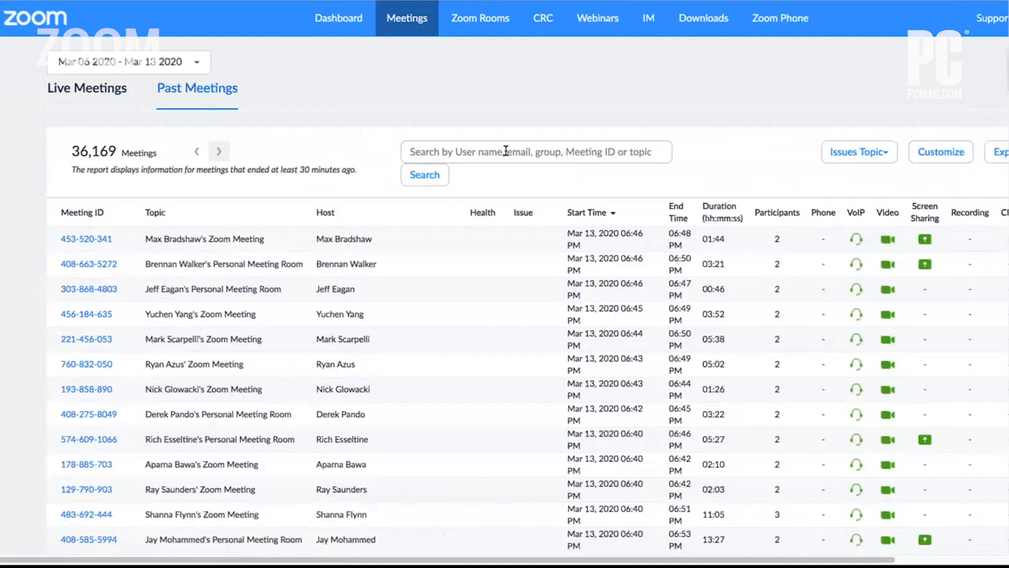
{"action": "mouse_move", "coordinate": [486, 192]}
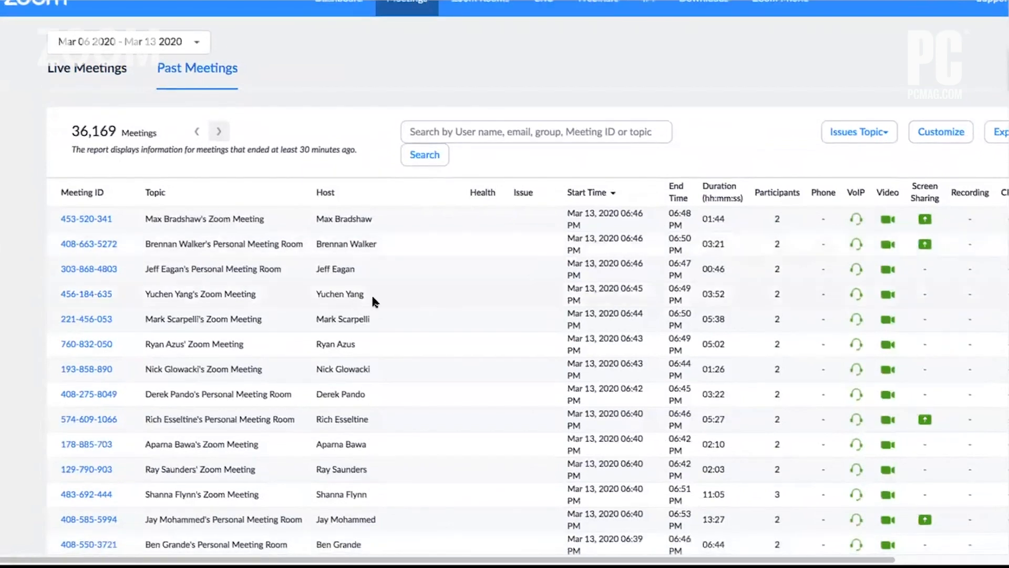
{"action": "mouse_move", "coordinate": [89, 243]}
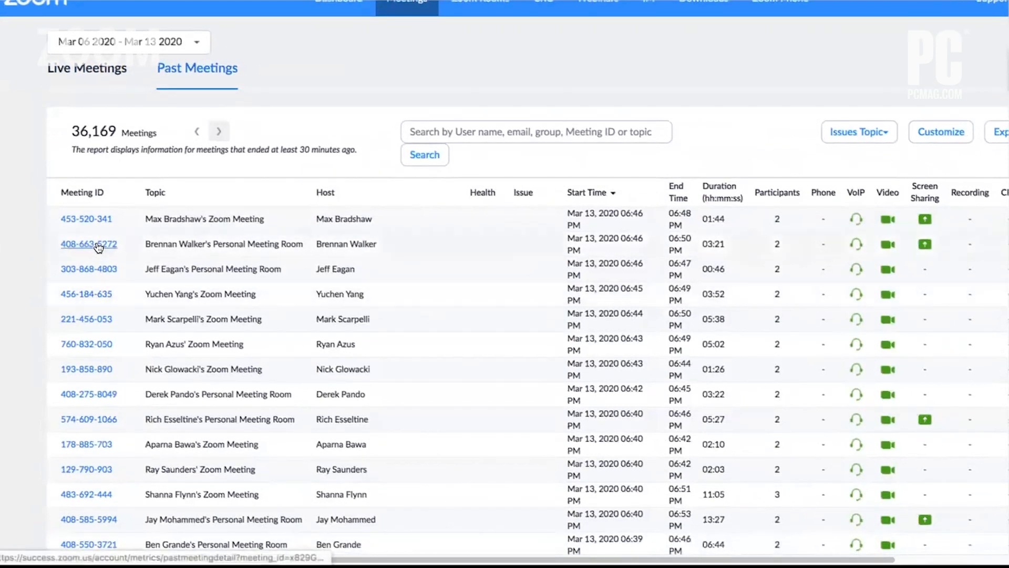
{"action": "left_click", "coordinate": [88, 243]}
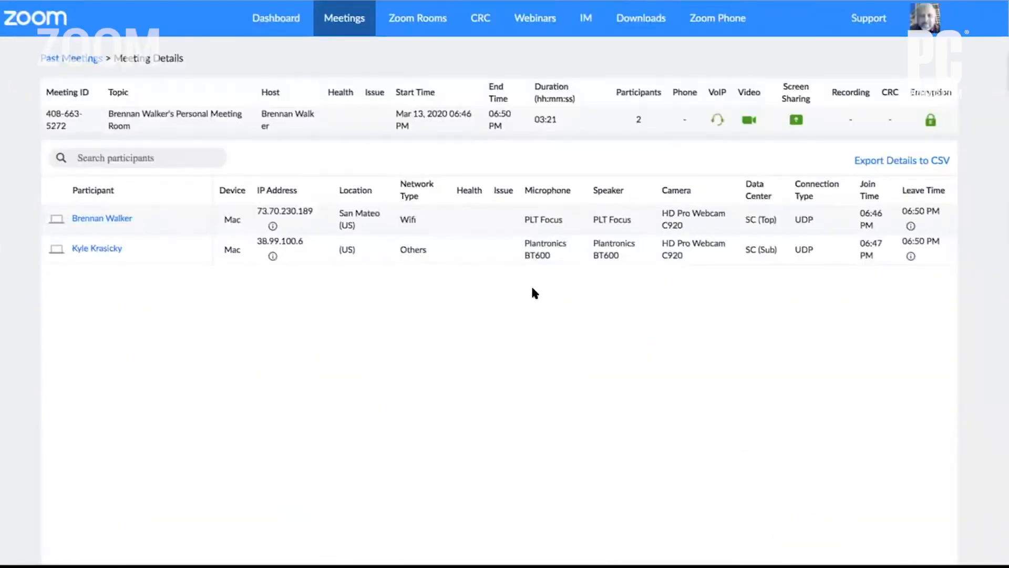
{"action": "mouse_move", "coordinate": [399, 234]}
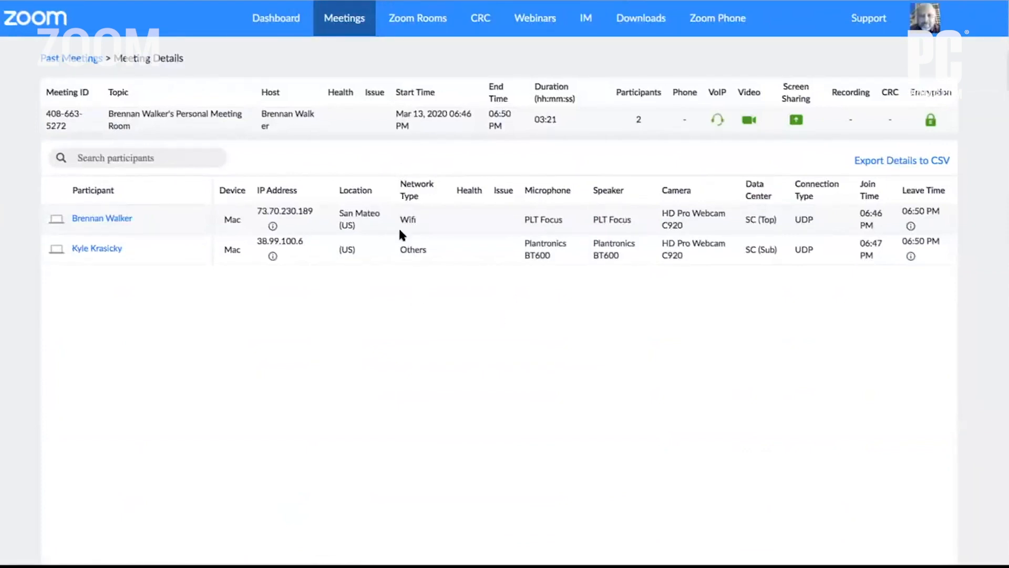
{"action": "mouse_move", "coordinate": [777, 219]}
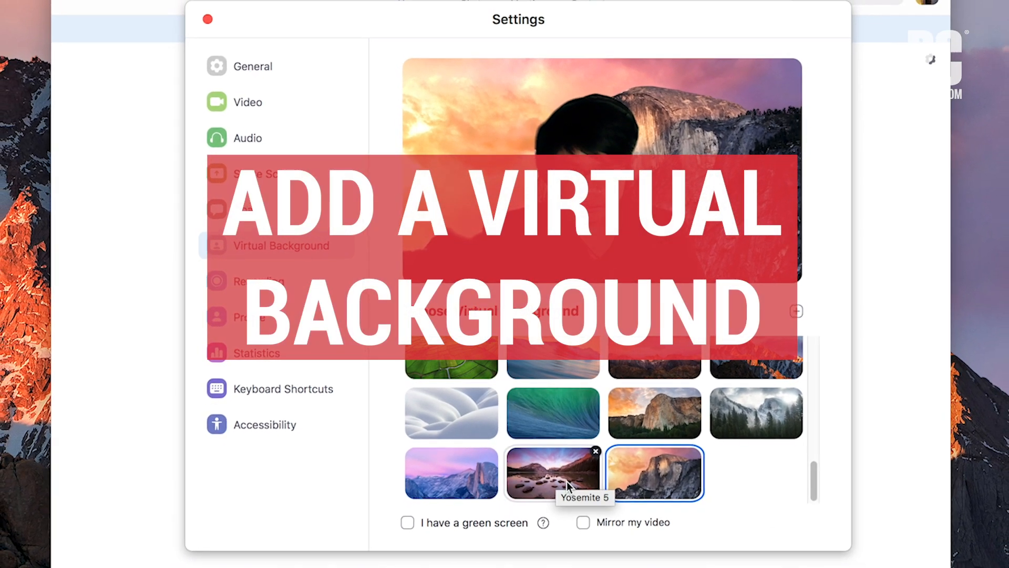
- Try the Yosemite 5 and Yosemite 4 backgrounds, then settle on the blue paint-burst virtual background
{"action": "left_click", "coordinate": [552, 468]}
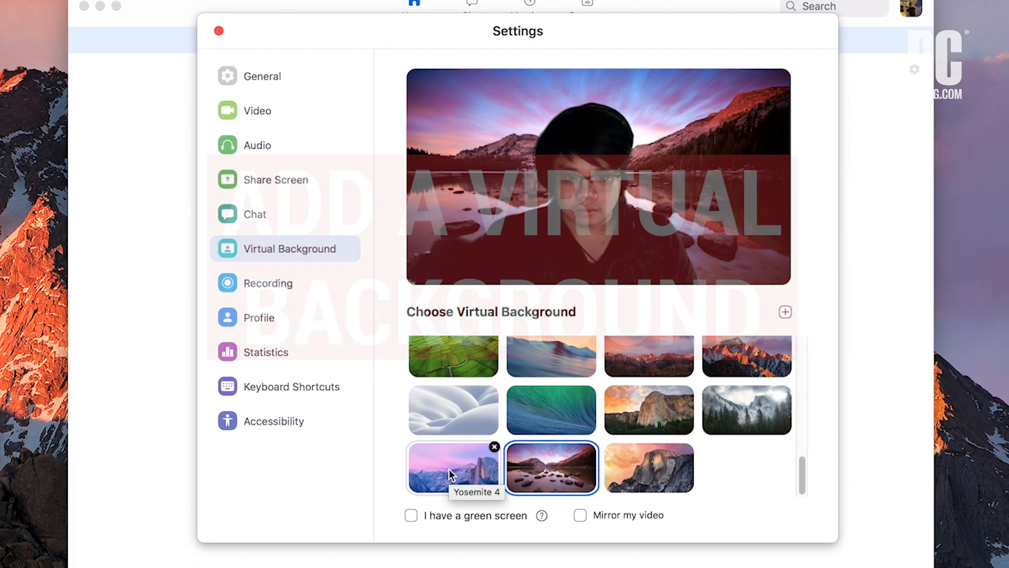
{"action": "left_click", "coordinate": [257, 110]}
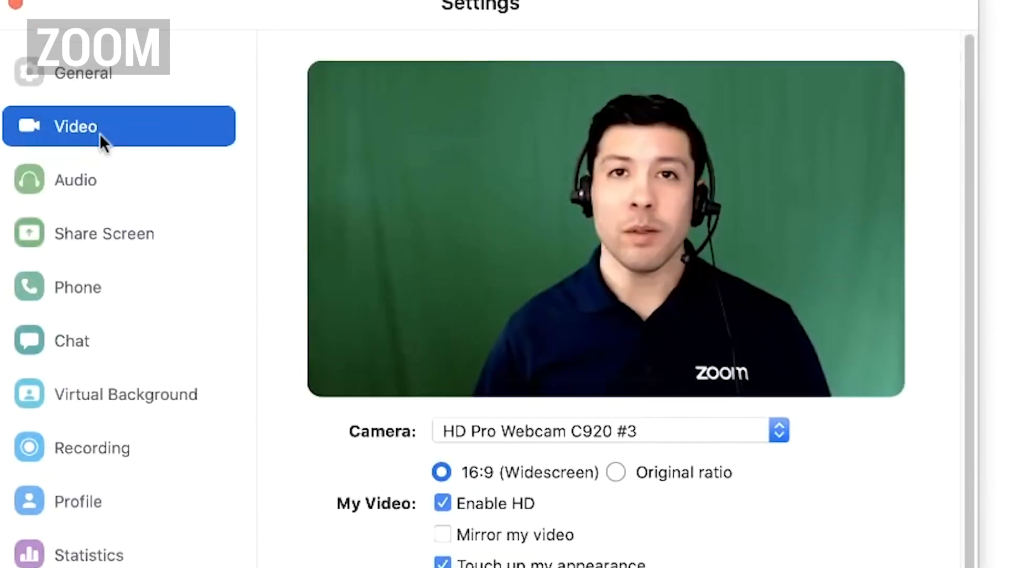
{"action": "left_click", "coordinate": [125, 393]}
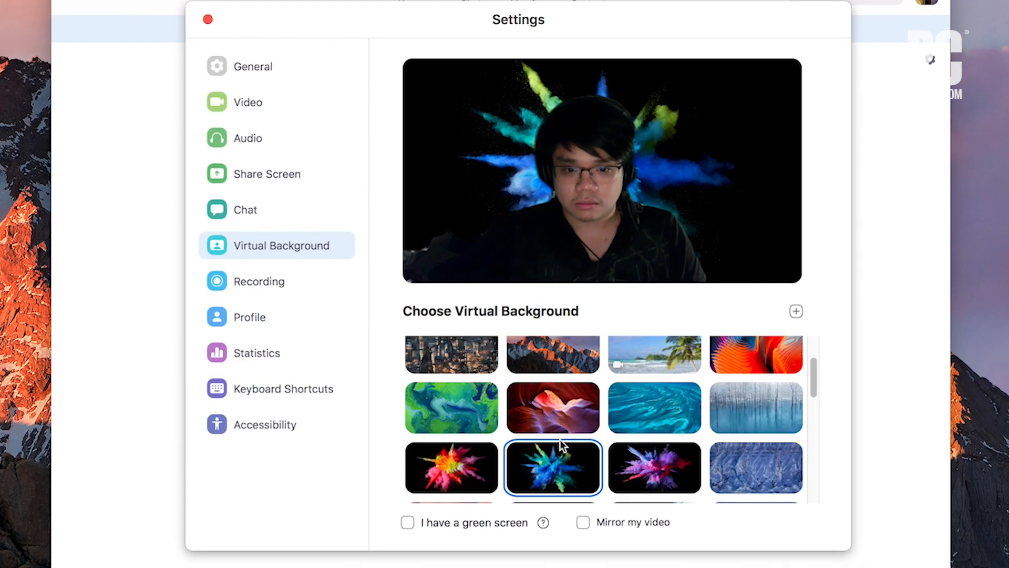
{"action": "left_click", "coordinate": [654, 408]}
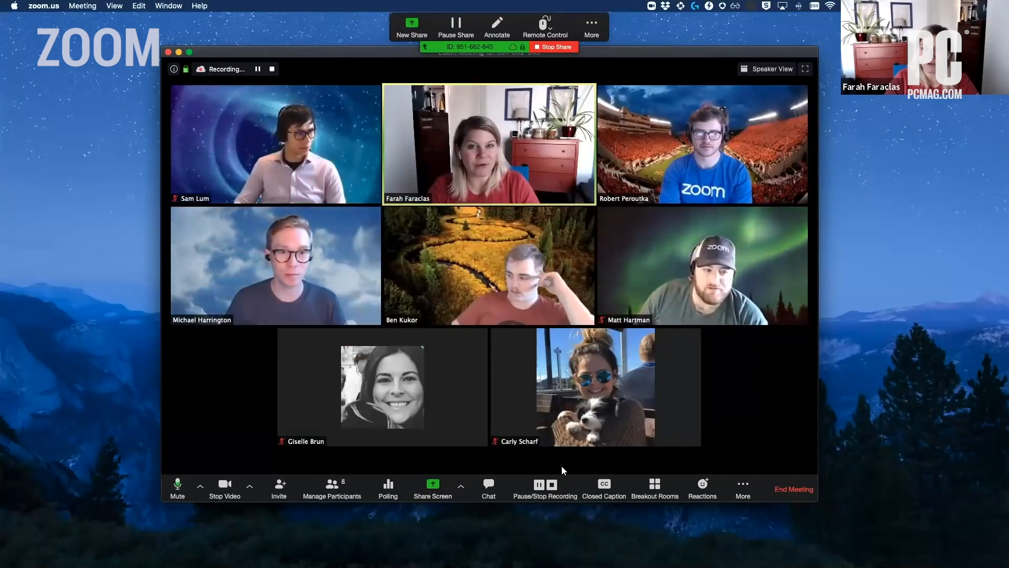
- Launch Poll 1: World History, end it and share the vote results with participants
{"action": "left_click", "coordinate": [388, 487]}
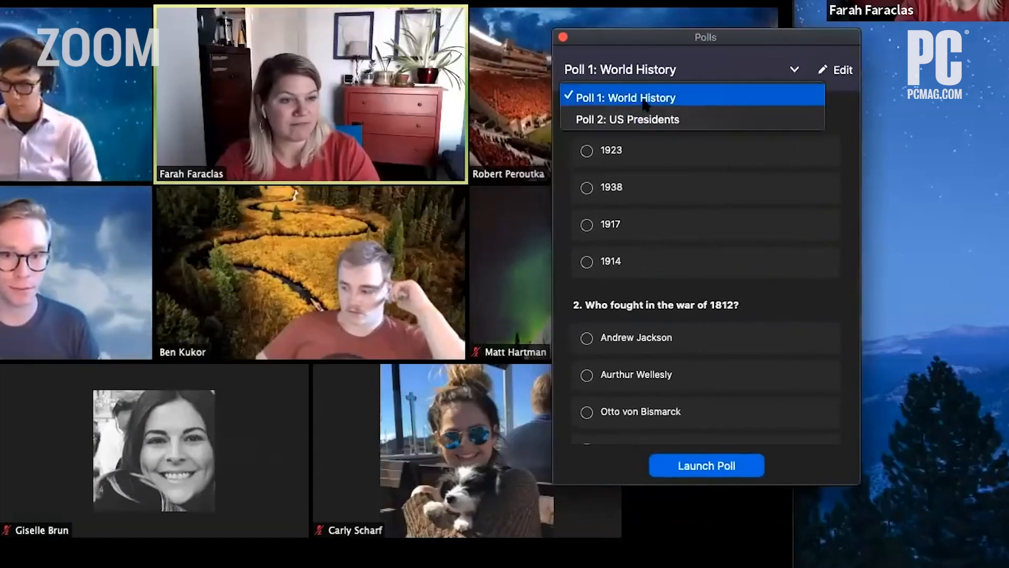
{"action": "left_click", "coordinate": [705, 465]}
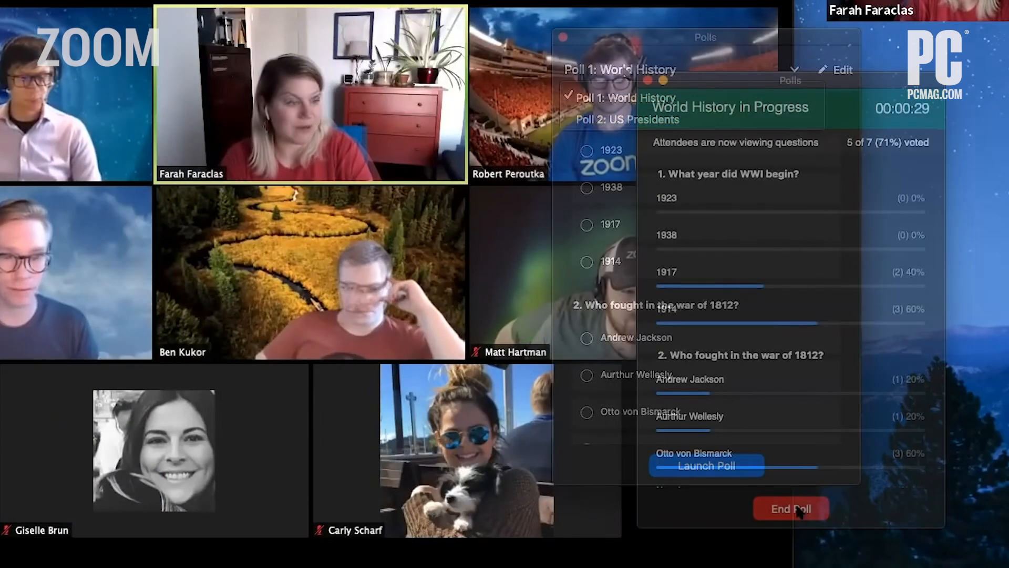
{"action": "left_click", "coordinate": [791, 509]}
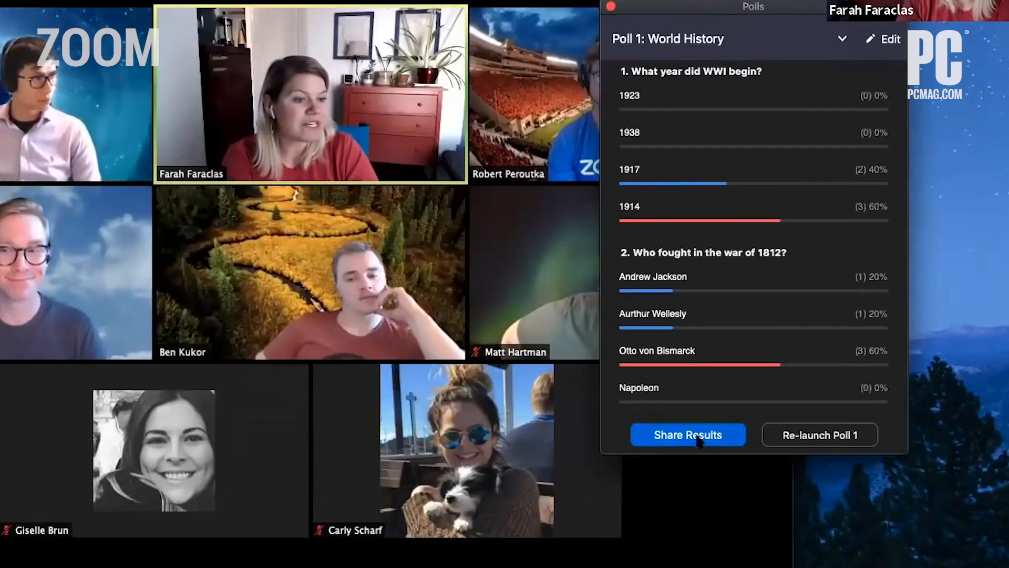
{"action": "left_click", "coordinate": [687, 434]}
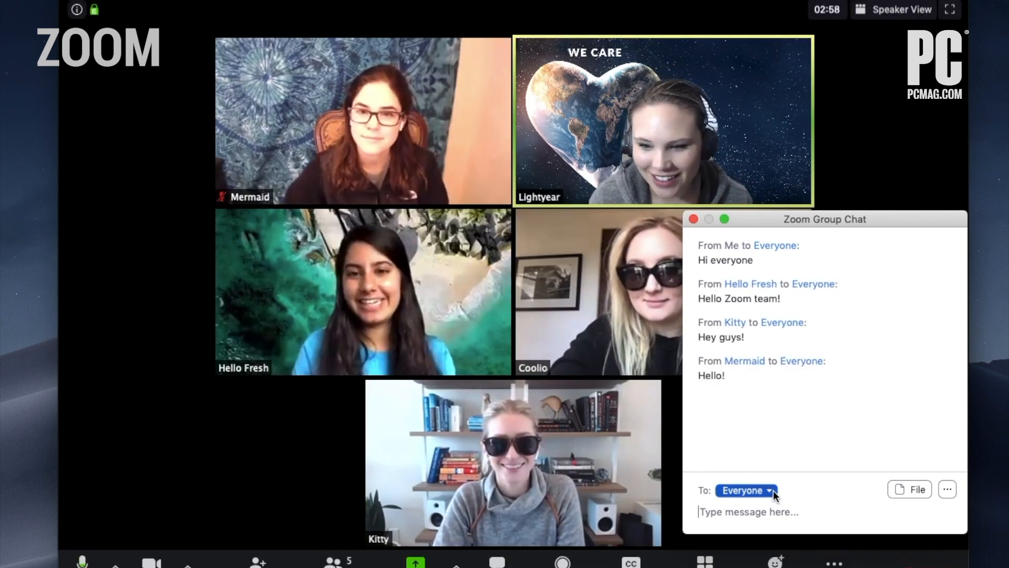
- Go through the portal's Settings and Profile pages to the Meetings list showing Upcoming Meetings
{"action": "left_click", "coordinate": [747, 490]}
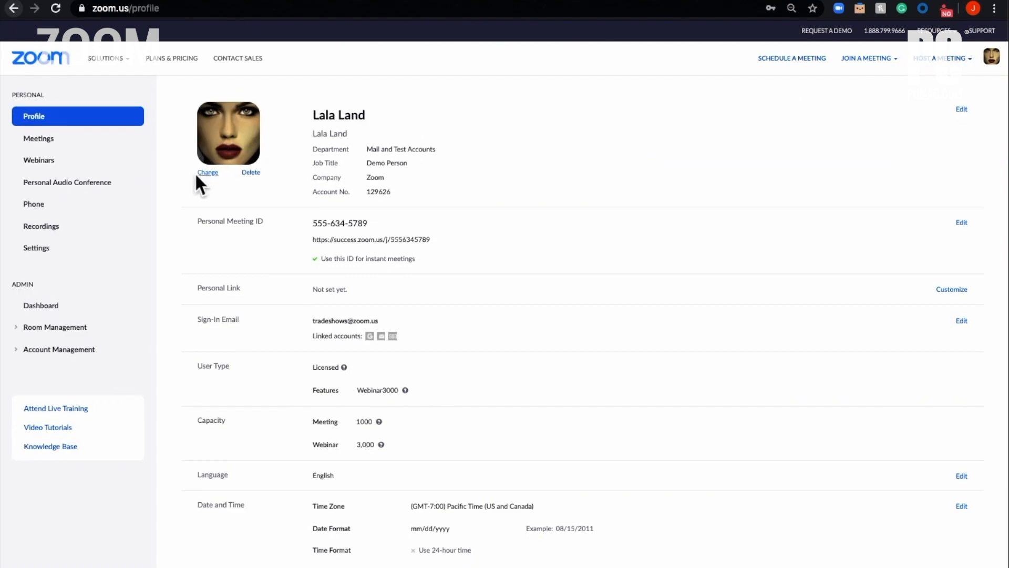
{"action": "mouse_move", "coordinate": [35, 252]}
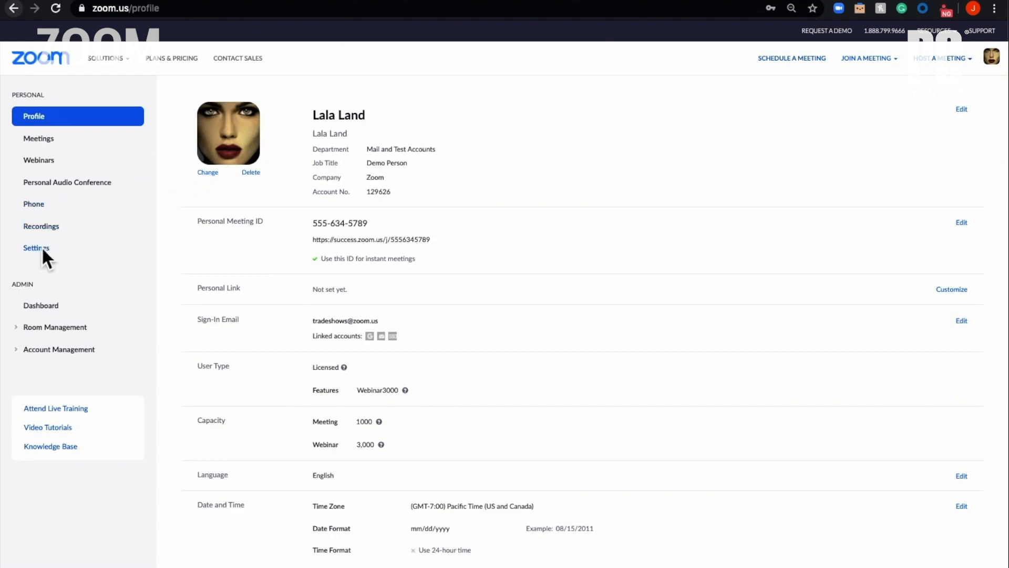
{"action": "left_click", "coordinate": [35, 248]}
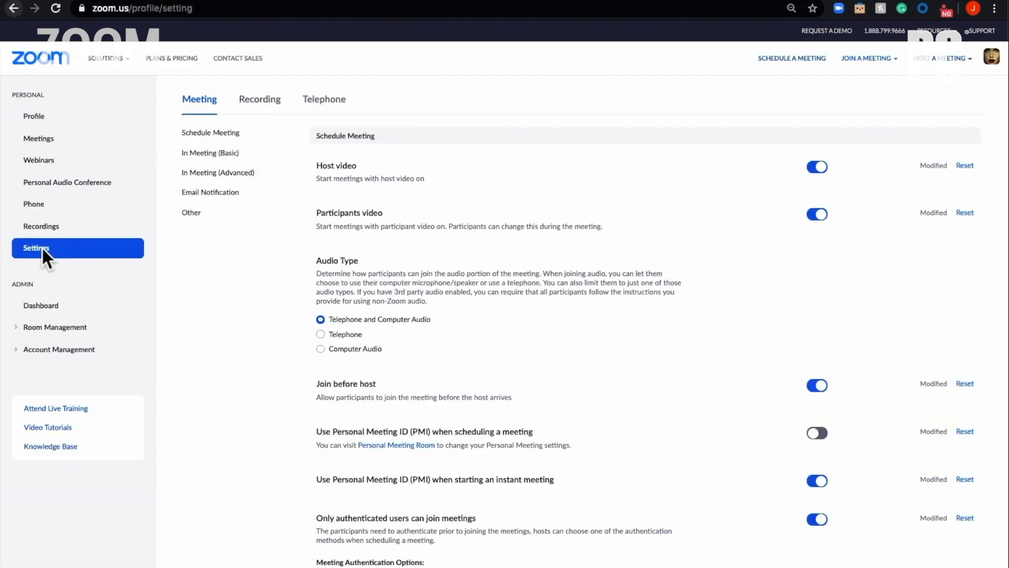
{"action": "left_click", "coordinate": [33, 115]}
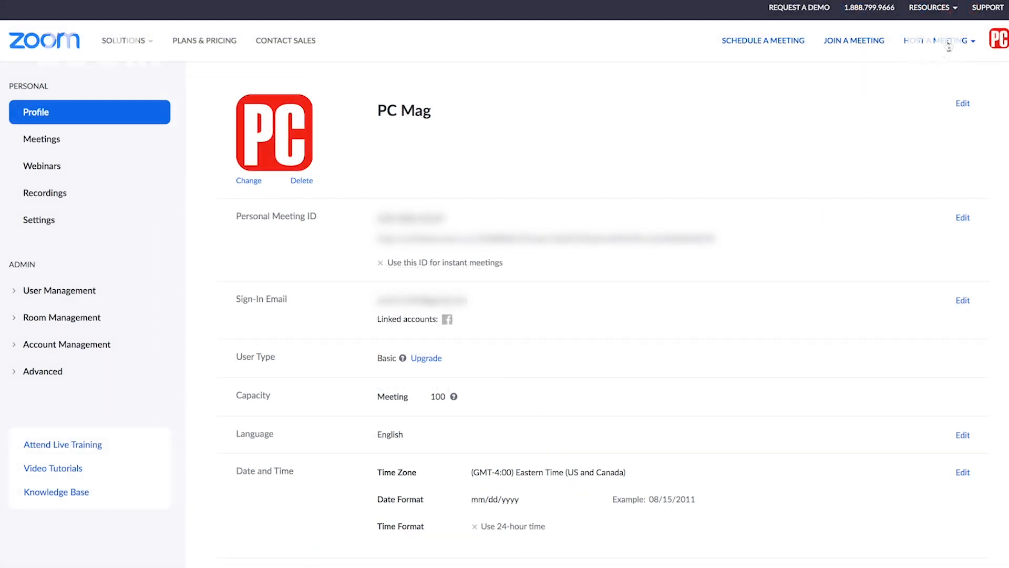
{"action": "mouse_move", "coordinate": [113, 131]}
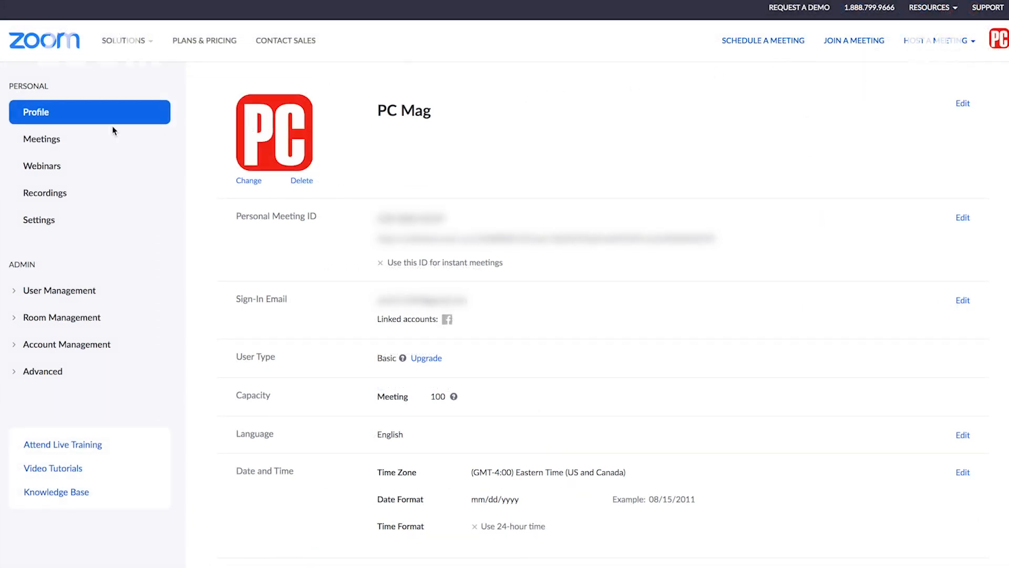
{"action": "left_click", "coordinate": [42, 139]}
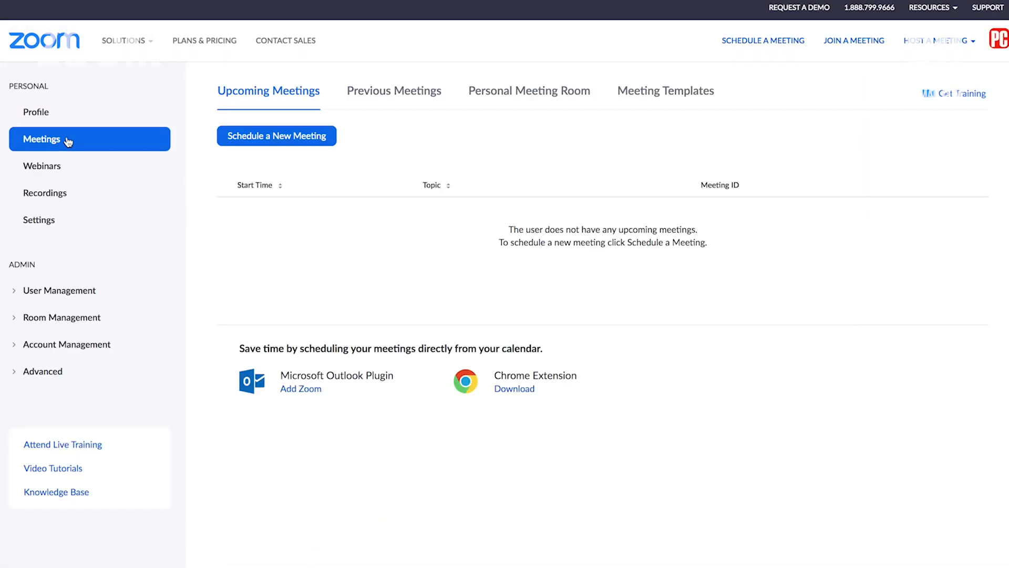
{"action": "left_click", "coordinate": [276, 136]}
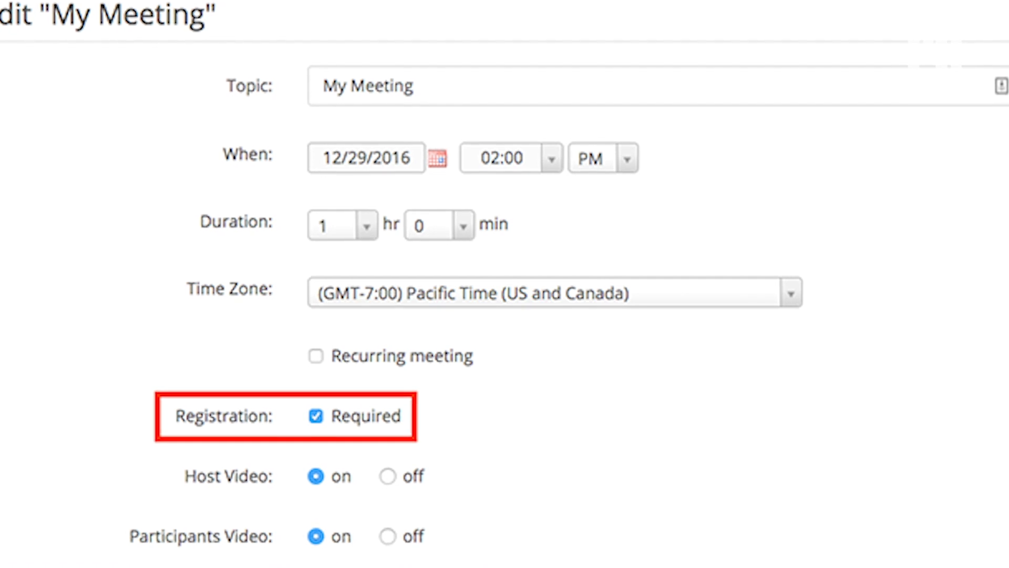
- Tick Registration: Required on the Edit My Meeting form
{"action": "left_click", "coordinate": [317, 416]}
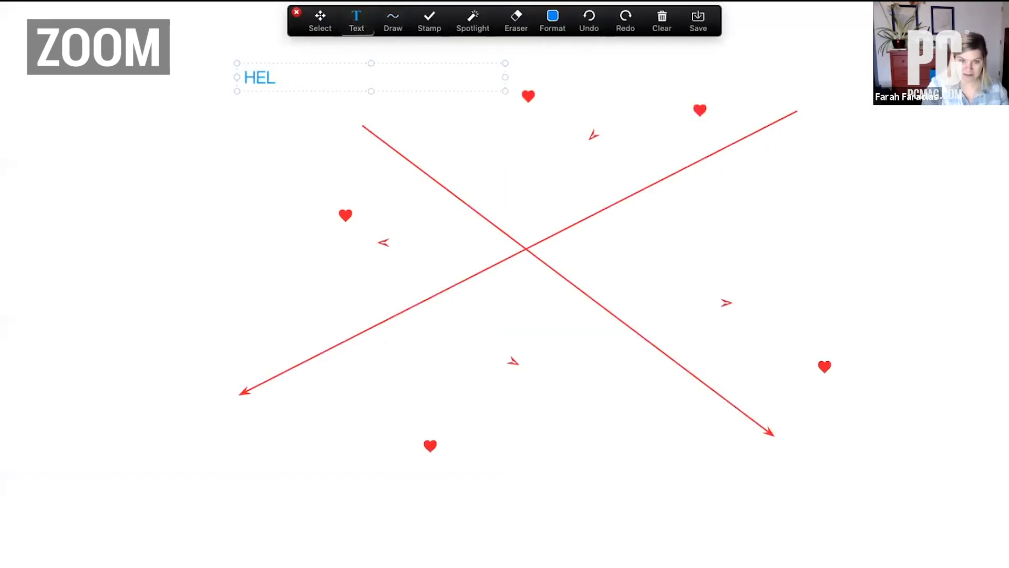
- Finish the whiteboard text so it reads HELLO WORLD above the red arrows
{"action": "type", "text": "LO WORL"}
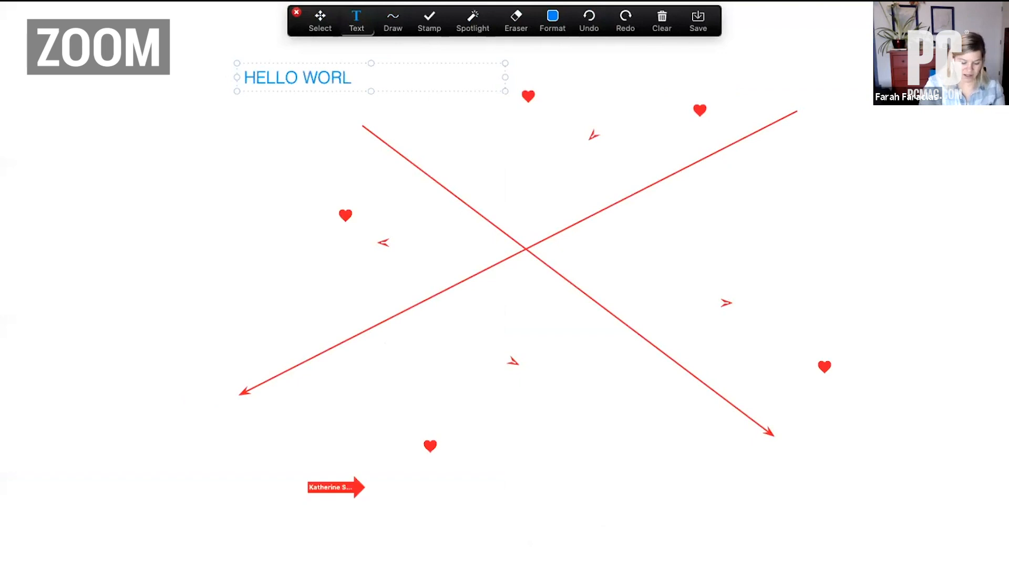
{"action": "type", "text": "D"}
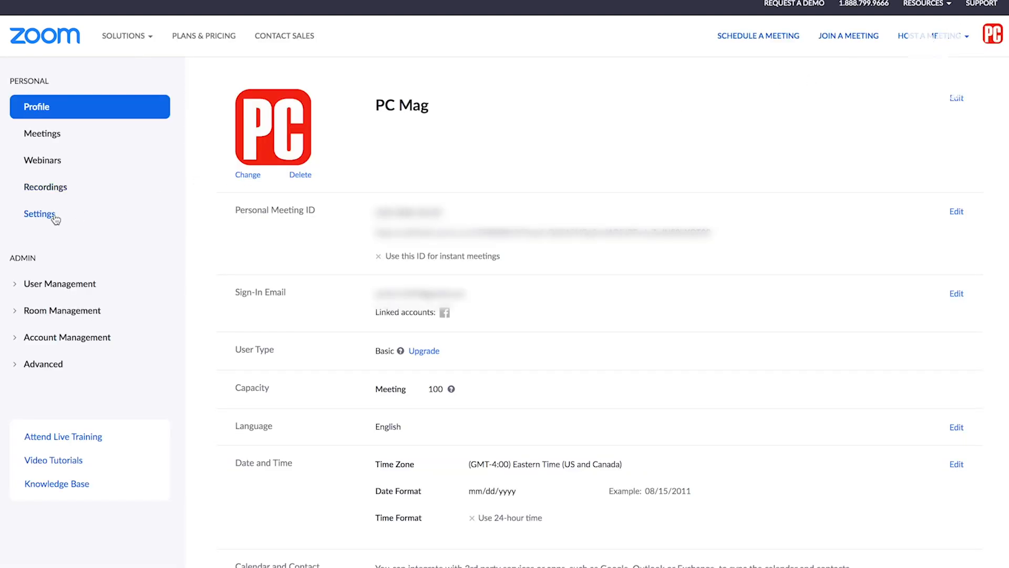
- Go to Settings > Meeting > In Meeting (Basic) and review the private chat and file transfer options
{"action": "left_click", "coordinate": [40, 213]}
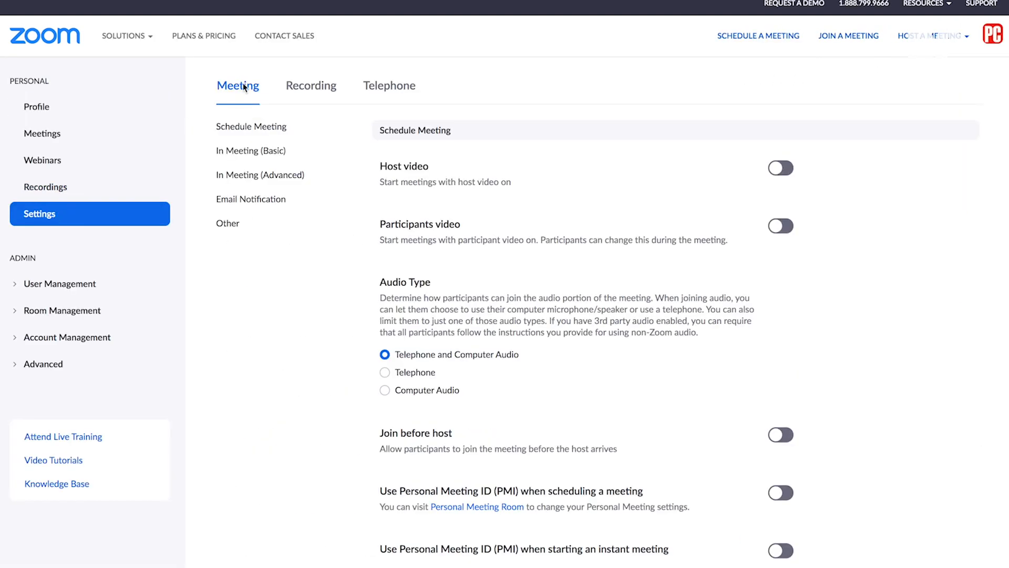
{"action": "left_click", "coordinate": [252, 151]}
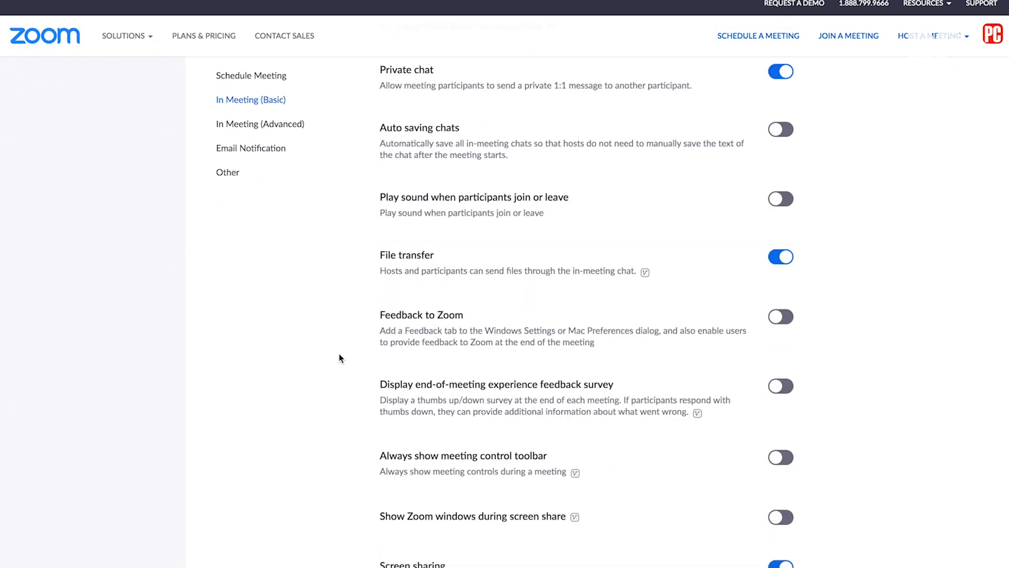
{"action": "scroll", "scroll_direction": "down", "scroll_amount": 3}
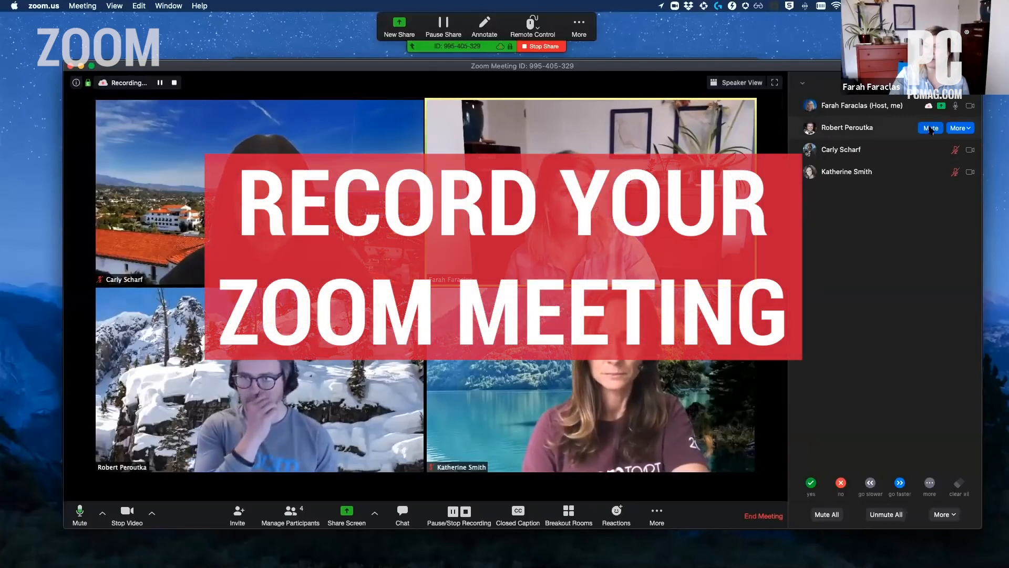
- Mute one participant, then spotlight another participant's video for everyone via More
{"action": "left_click", "coordinate": [931, 128]}
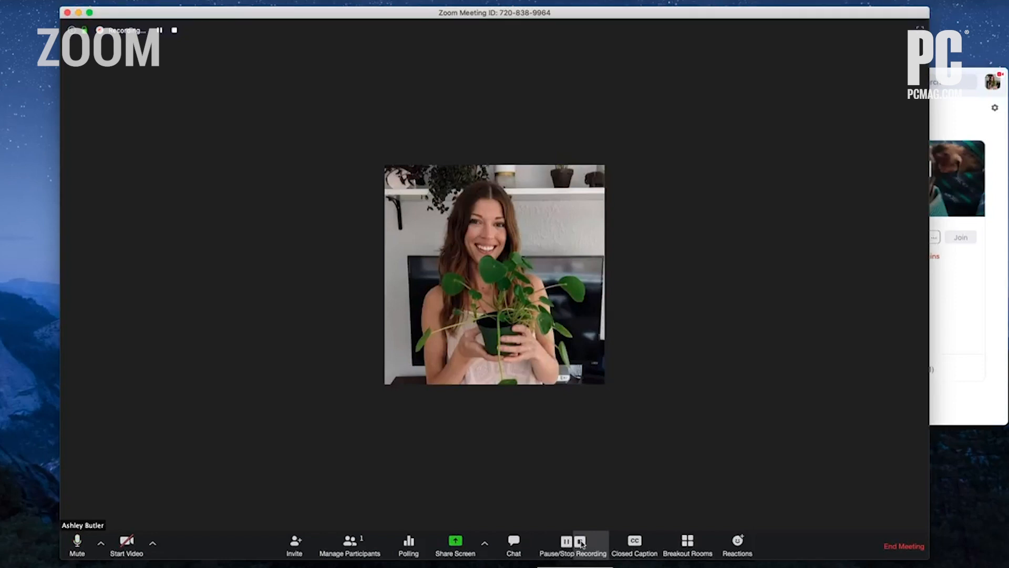
{"action": "mouse_move", "coordinate": [904, 545]}
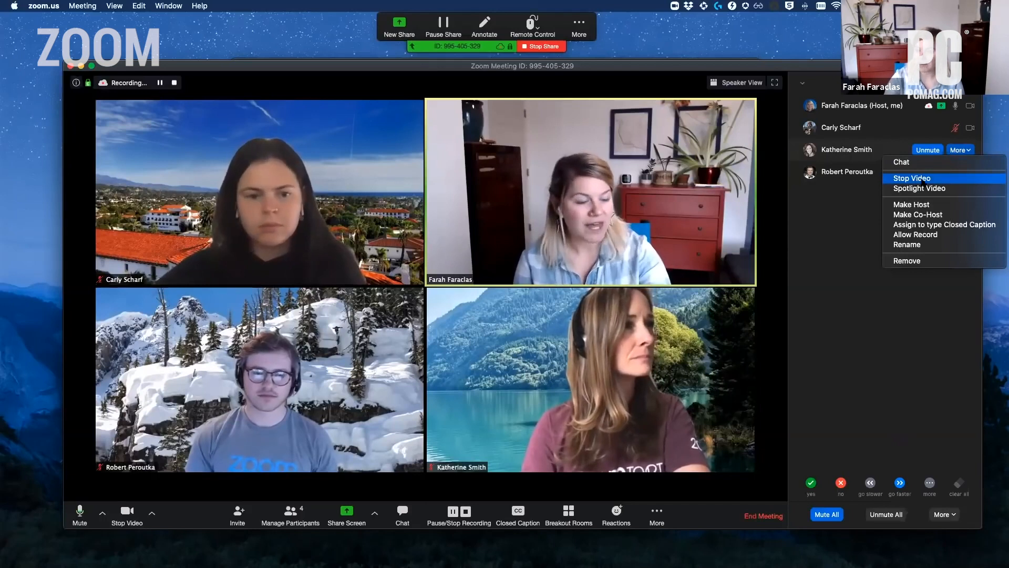
{"action": "mouse_move", "coordinate": [919, 188]}
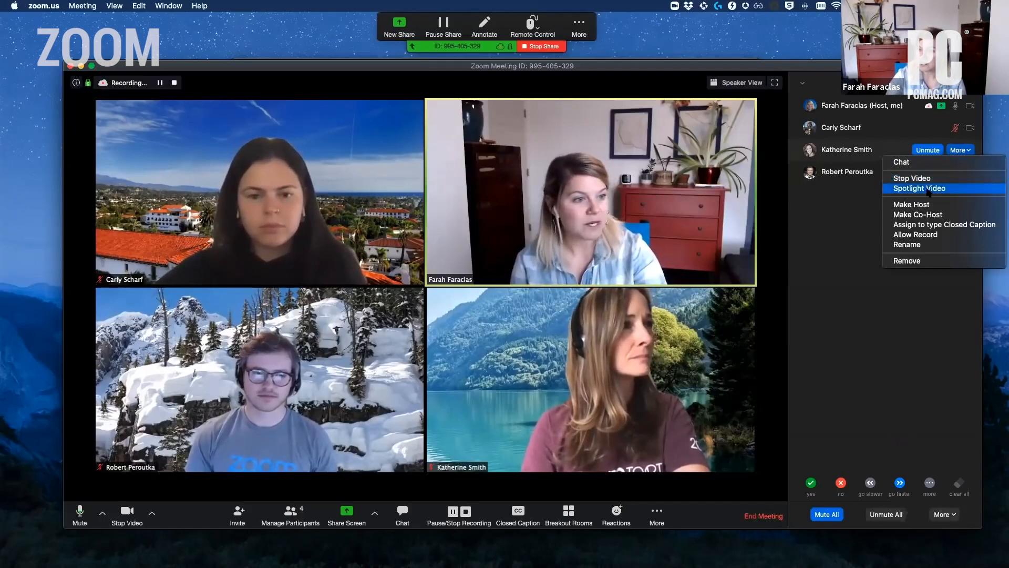
{"action": "left_click", "coordinate": [919, 189]}
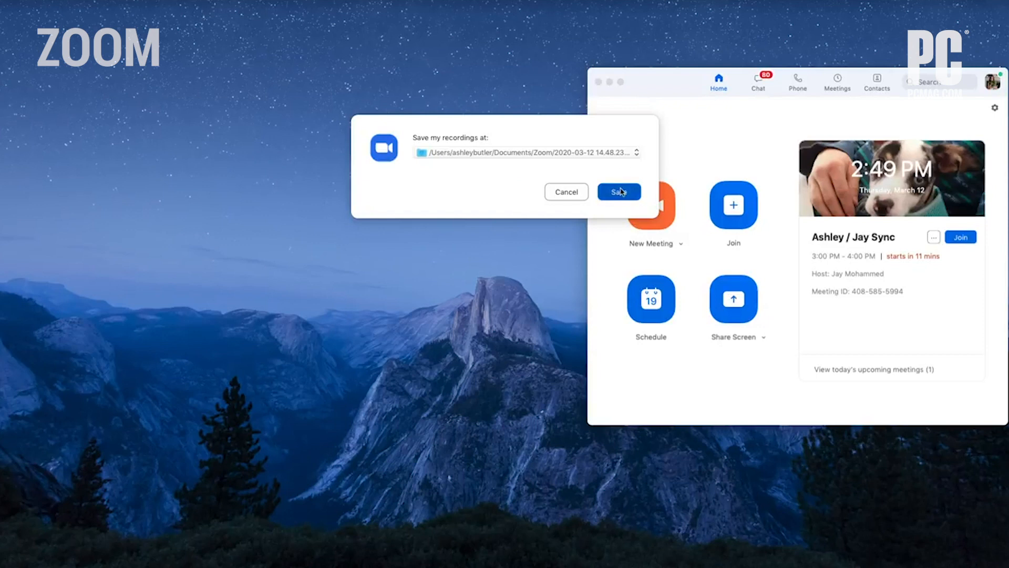
- Save the recording to the suggested Documents/Zoom folder and skim the local-recordings help article
{"action": "left_click", "coordinate": [617, 192]}
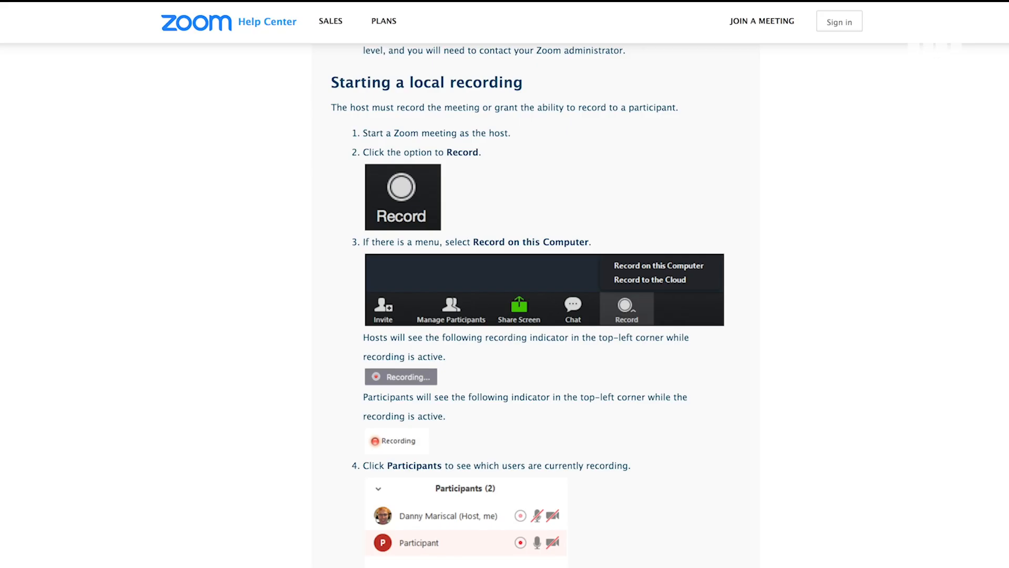
{"action": "scroll", "scroll_direction": "down", "scroll_amount": 3}
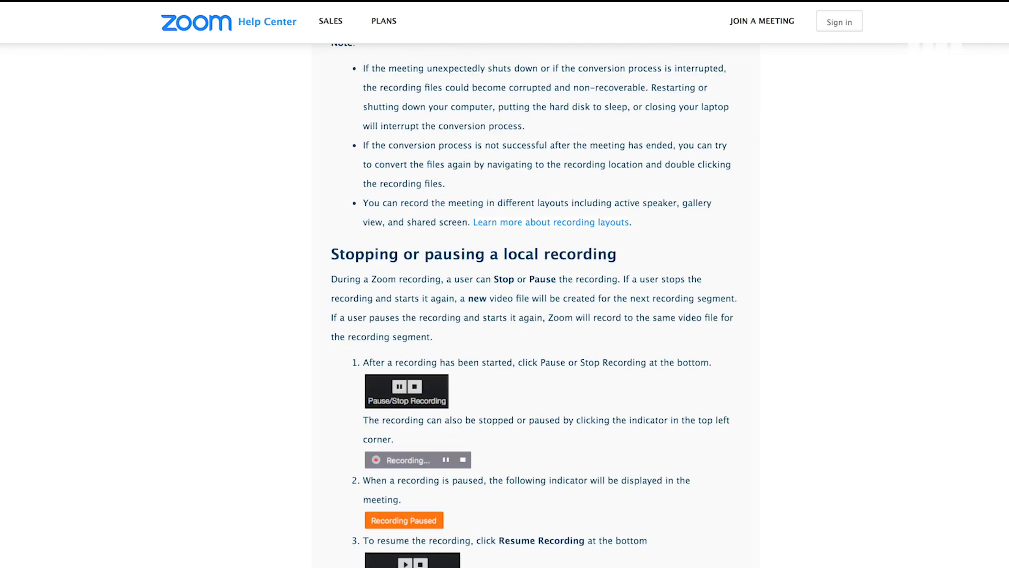
{"action": "scroll", "scroll_direction": "up", "scroll_amount": 3}
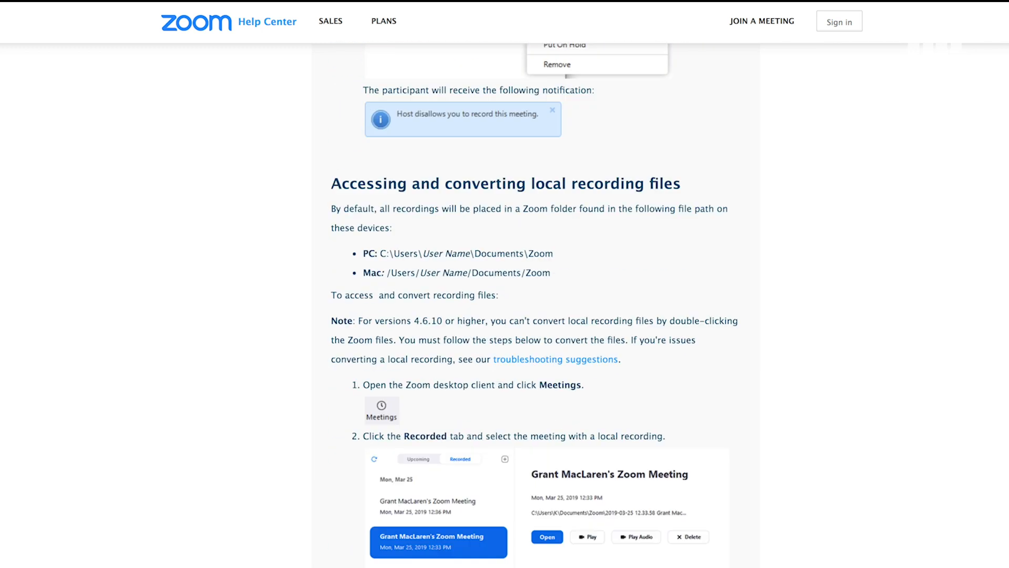
{"action": "scroll", "scroll_direction": "down", "scroll_amount": 3}
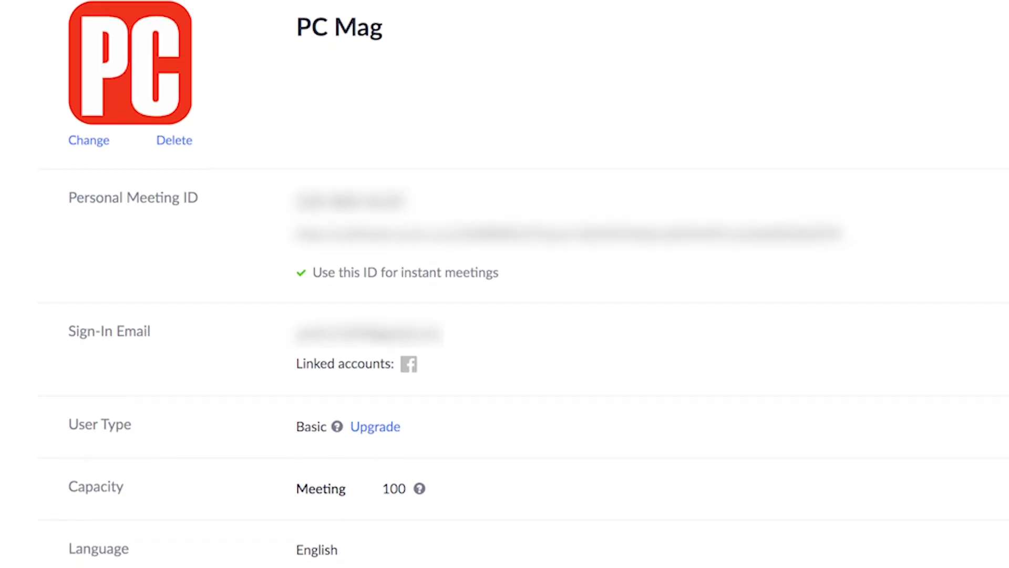
- Review the Profile page options for using the Personal Meeting ID for instant meetings
{"action": "scroll", "scroll_direction": "up", "scroll_amount": 3}
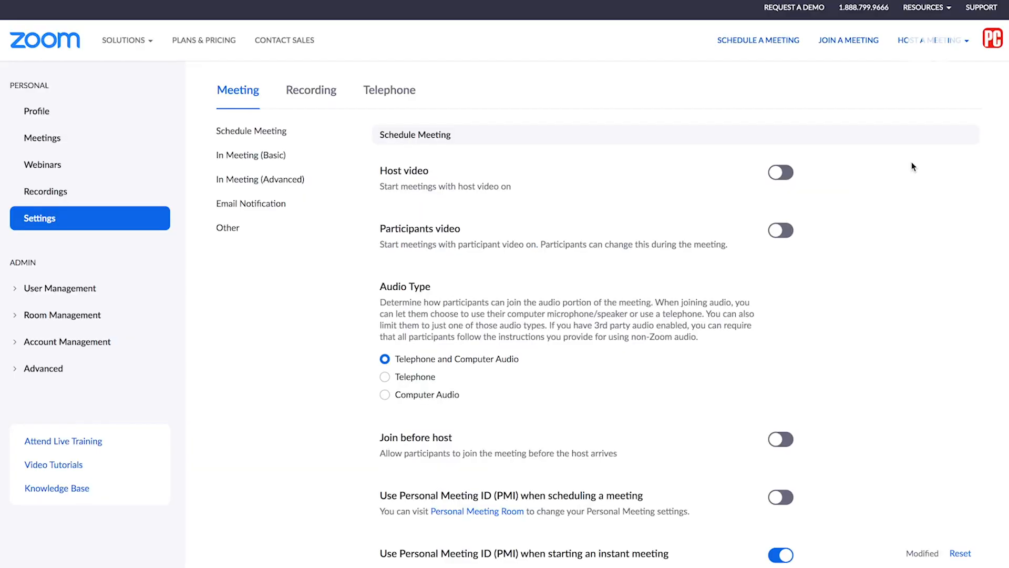
{"action": "scroll", "scroll_direction": "down", "scroll_amount": 3}
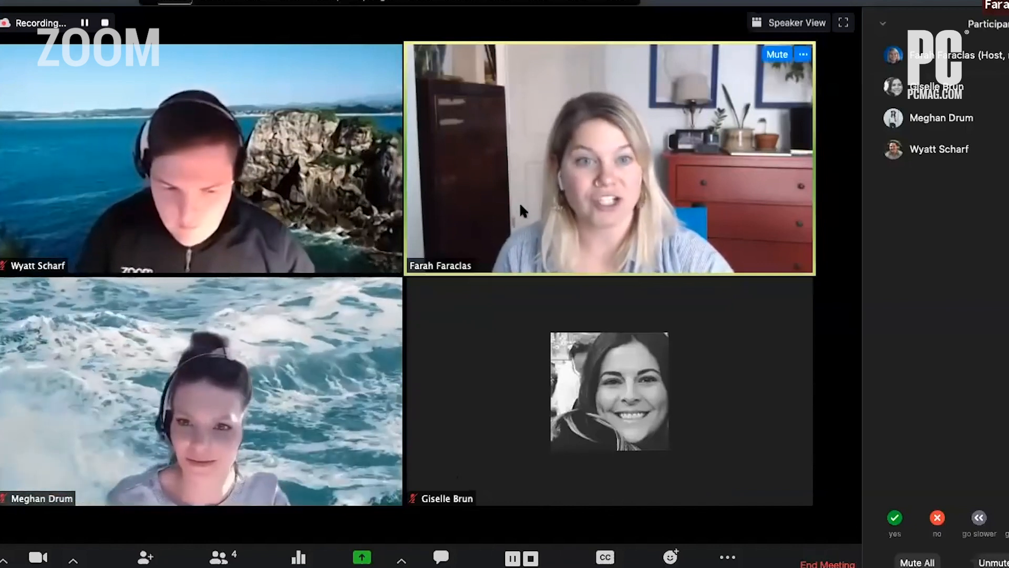
- Schedule a meeting on the Personal Meeting ID with a required password, then bring up the Share Screen picker
{"action": "left_click", "coordinate": [828, 564]}
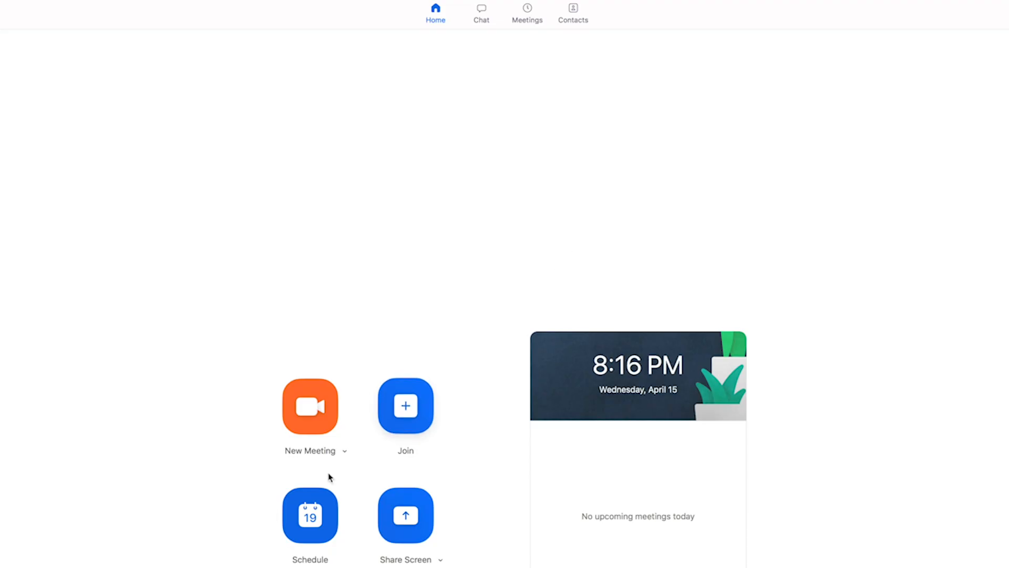
{"action": "left_click", "coordinate": [309, 514]}
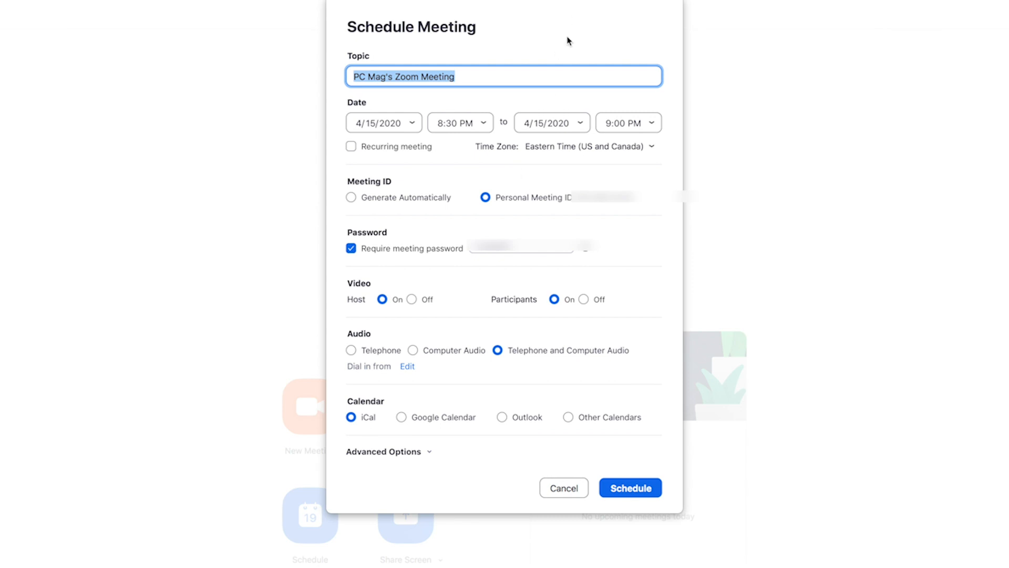
{"action": "left_click", "coordinate": [351, 198]}
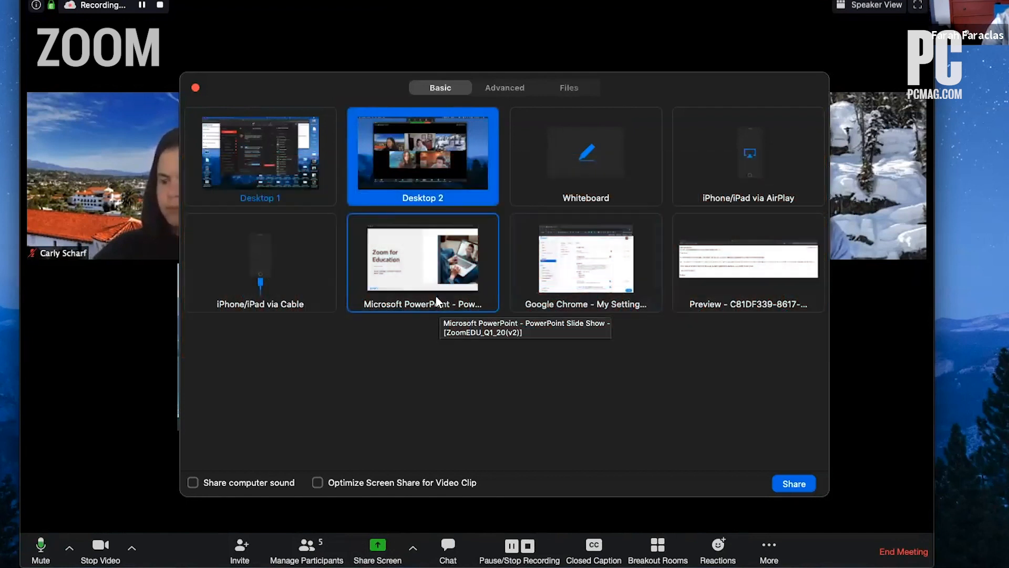
{"action": "mouse_move", "coordinate": [417, 148]}
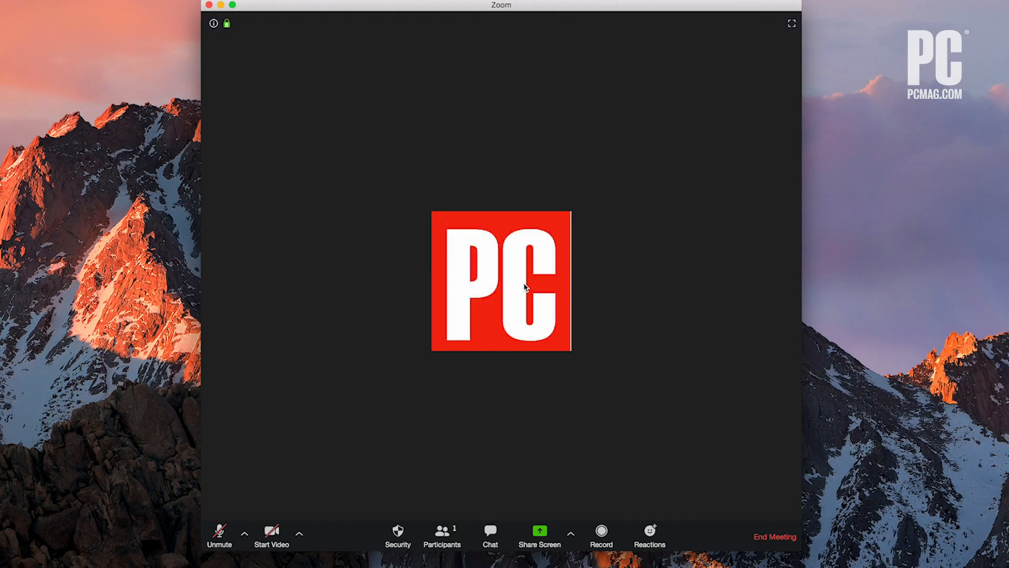
{"action": "mouse_move", "coordinate": [442, 537]}
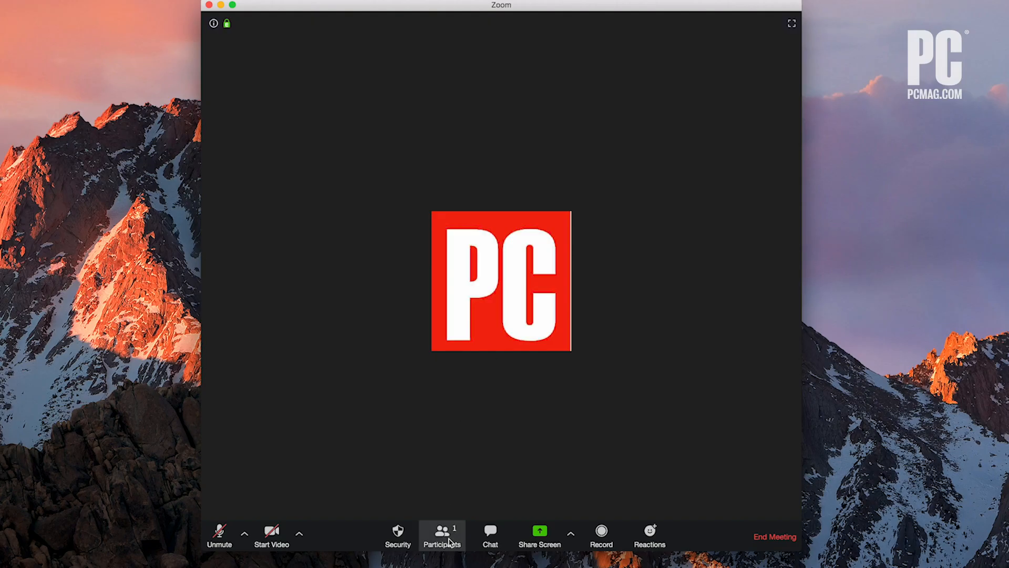
- Lock the meeting from the Participants panel's More menu so no new attendees can join
{"action": "left_click", "coordinate": [442, 534]}
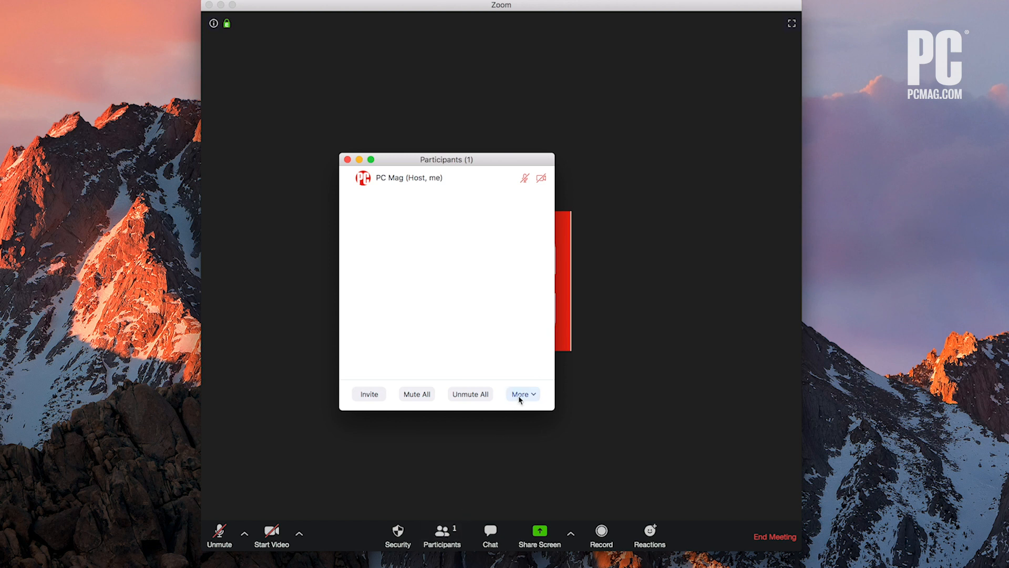
{"action": "left_click", "coordinate": [521, 394]}
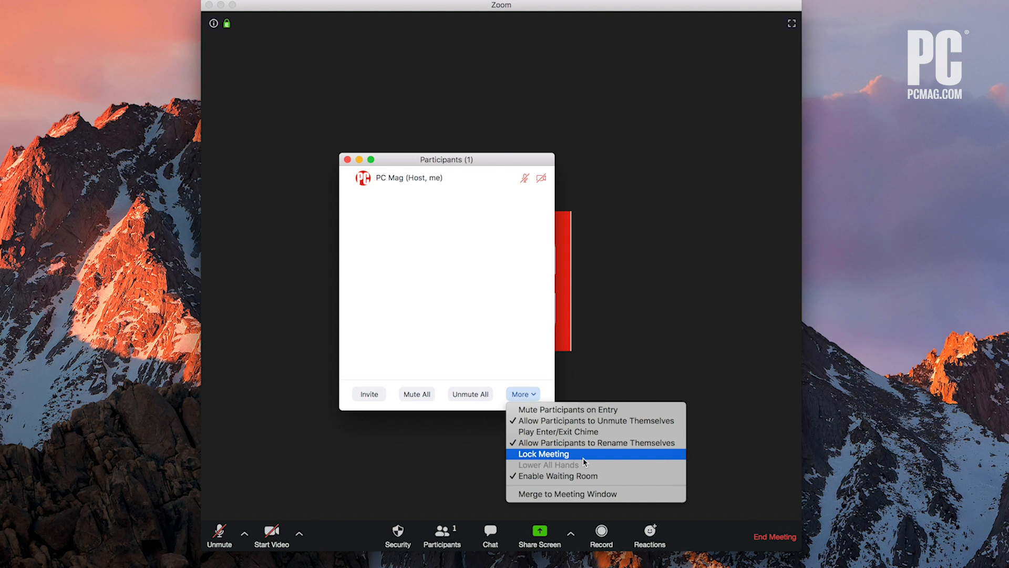
{"action": "left_click", "coordinate": [542, 453]}
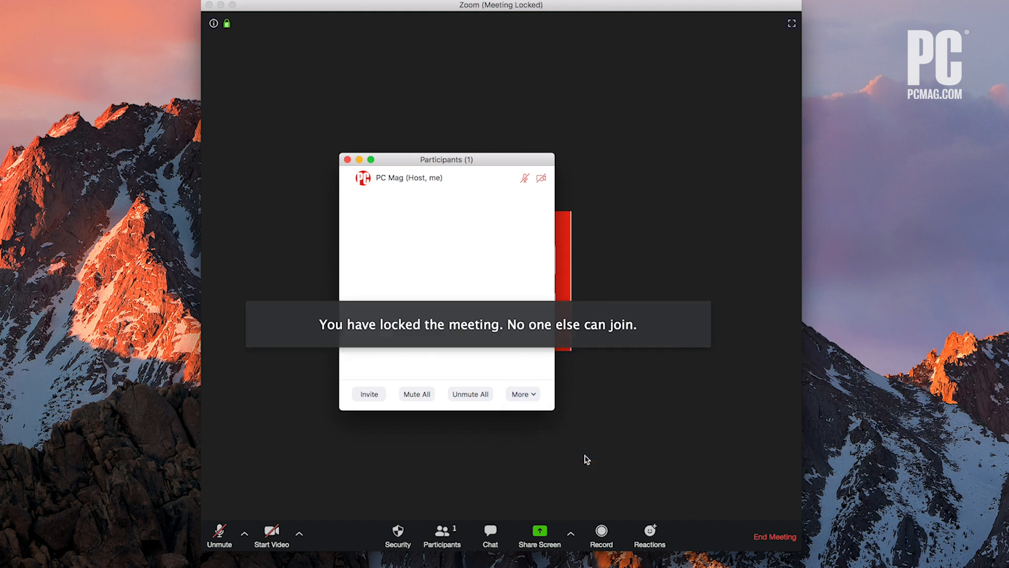